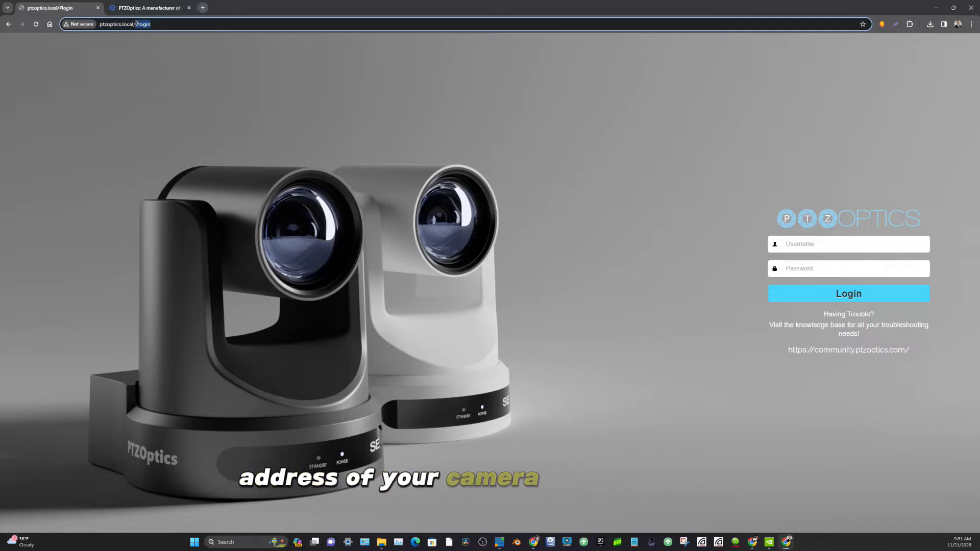
- Load ptzoptics.local and sign in as admin to reach the camera control page
{"action": "left_click", "coordinate": [125, 24]}
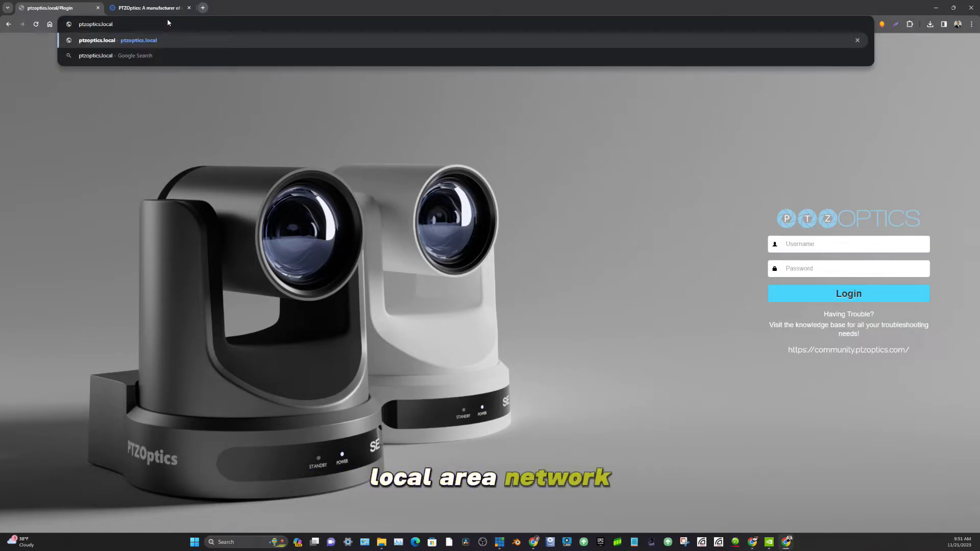
{"action": "key", "text": "Return"}
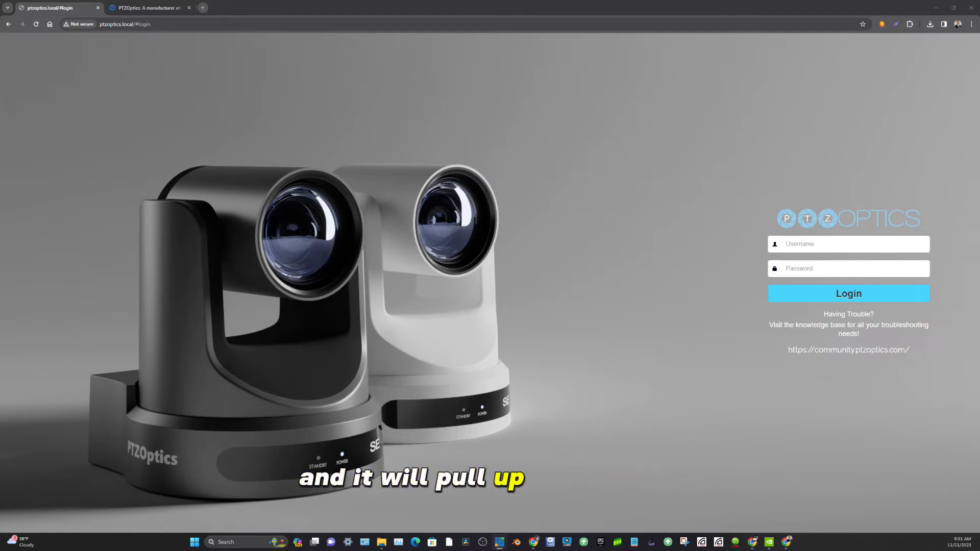
{"action": "left_click", "coordinate": [848, 244]}
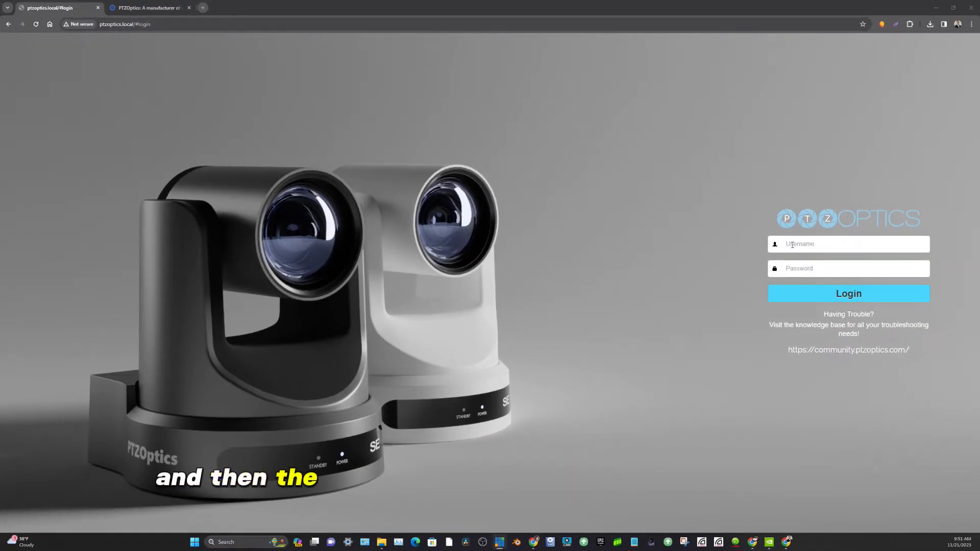
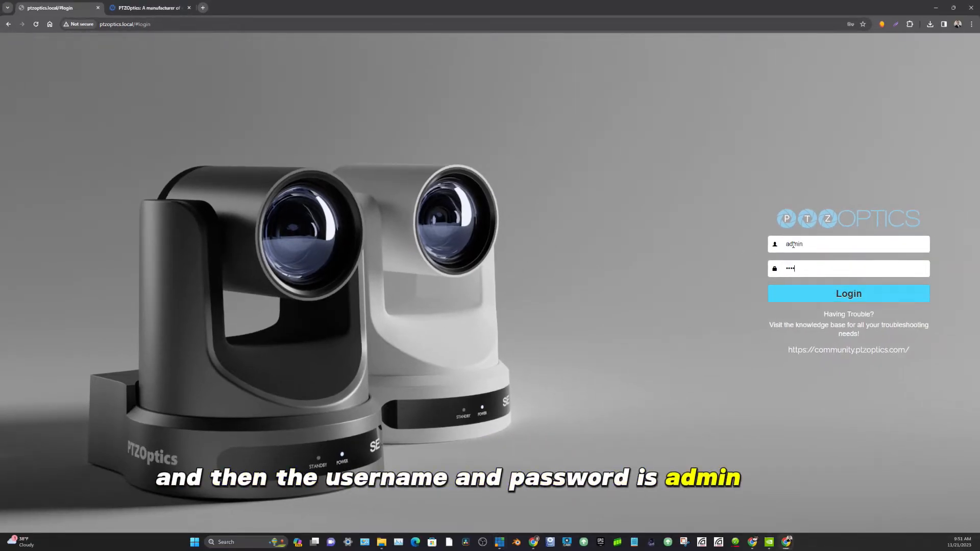
{"action": "left_click", "coordinate": [848, 293]}
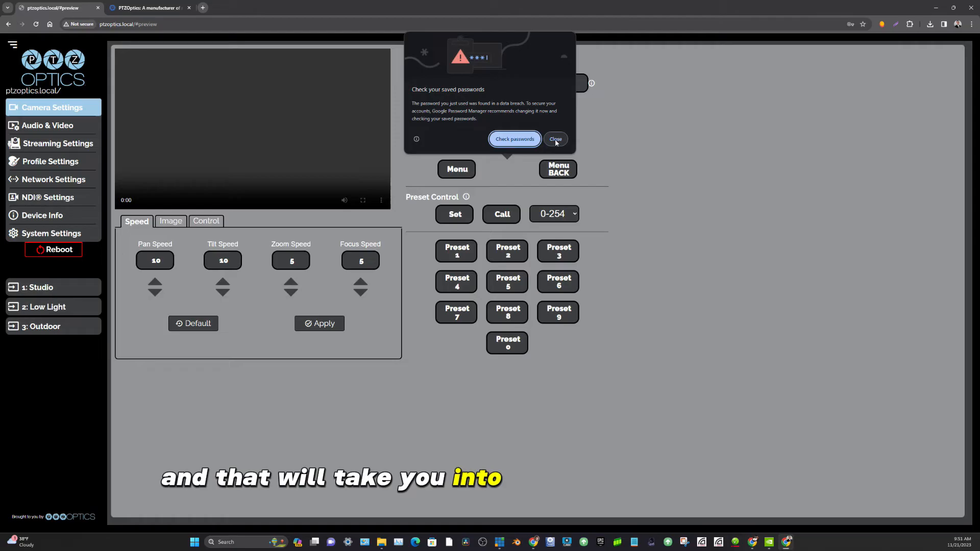
- Dismiss Chrome's saved-password warning and toggle the side navigation closed and open again
{"action": "left_click", "coordinate": [555, 139]}
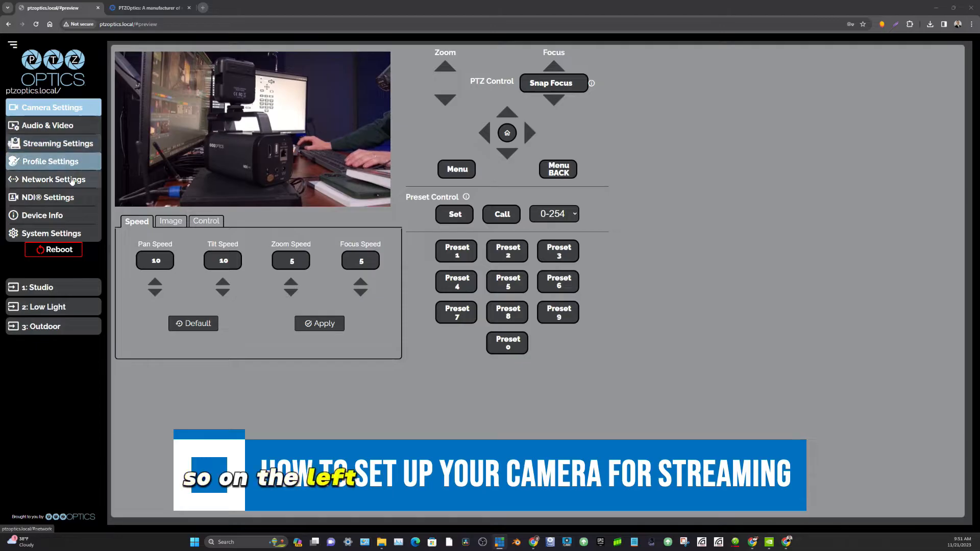
{"action": "left_click", "coordinate": [11, 45]}
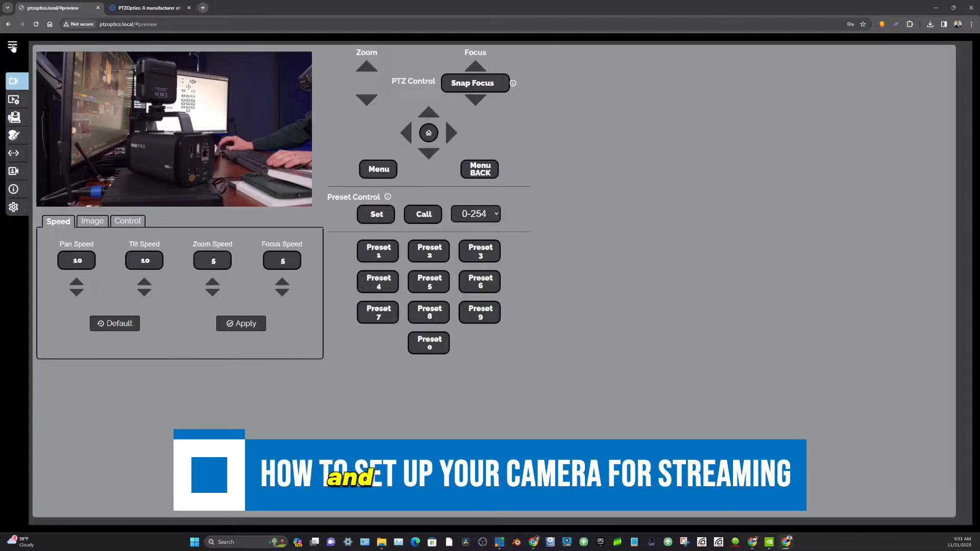
{"action": "left_click", "coordinate": [13, 46]}
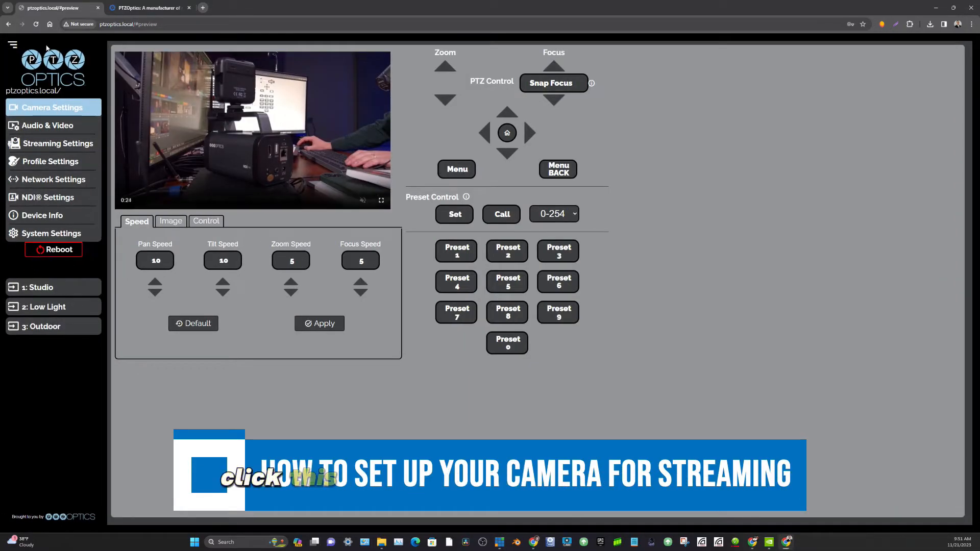
{"action": "mouse_move", "coordinate": [47, 125]}
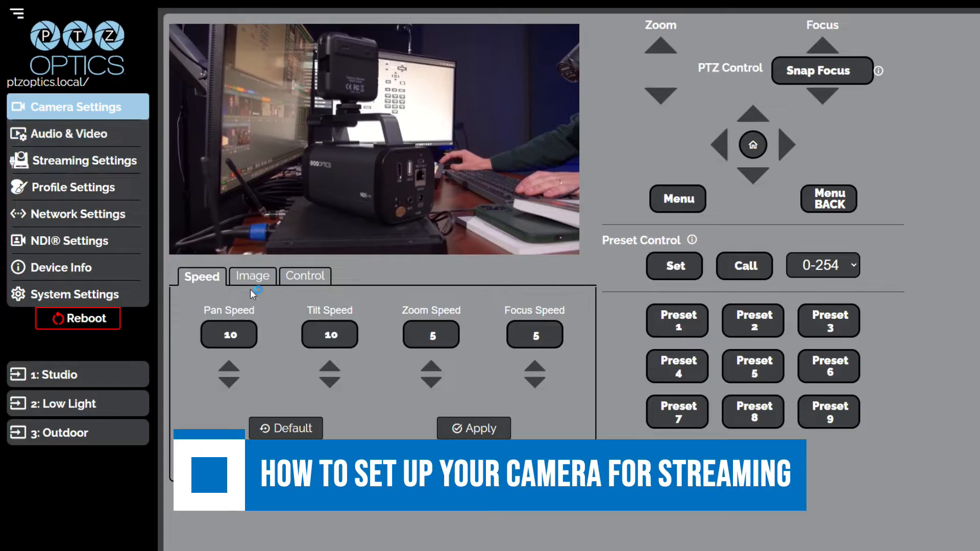
- Show the Image > Exposure settings, then move to the ptzoptics.com tab
{"action": "left_click", "coordinate": [252, 276]}
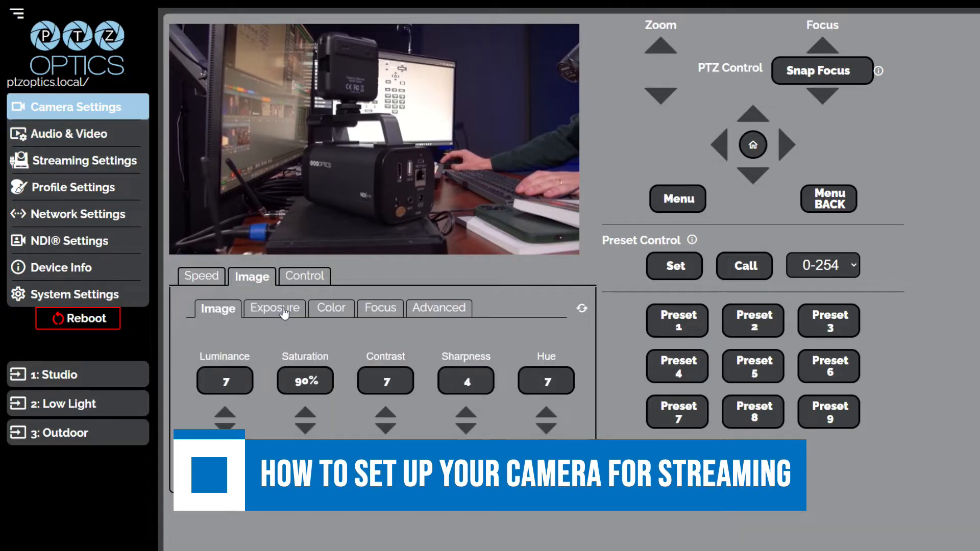
{"action": "left_click", "coordinate": [275, 308]}
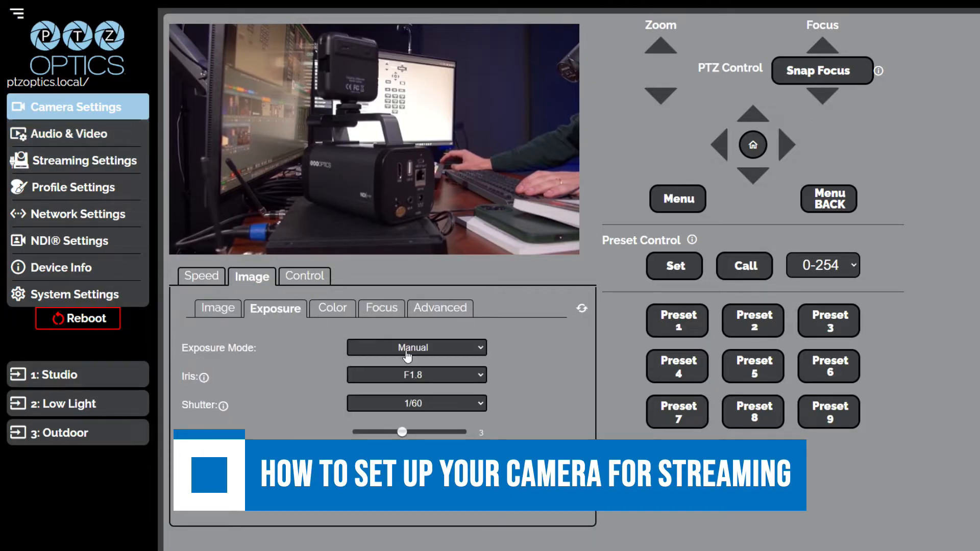
{"action": "mouse_move", "coordinate": [430, 355]}
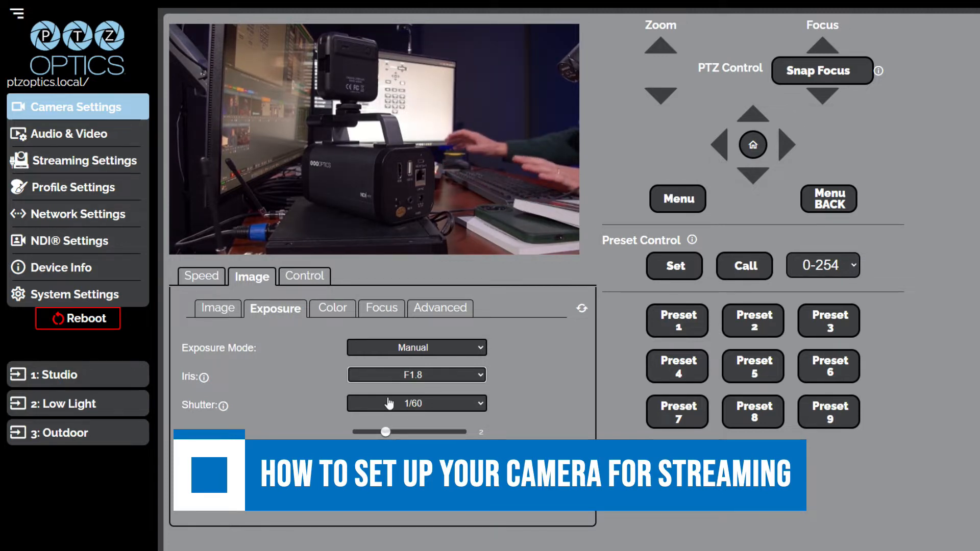
{"action": "left_click", "coordinate": [331, 307]}
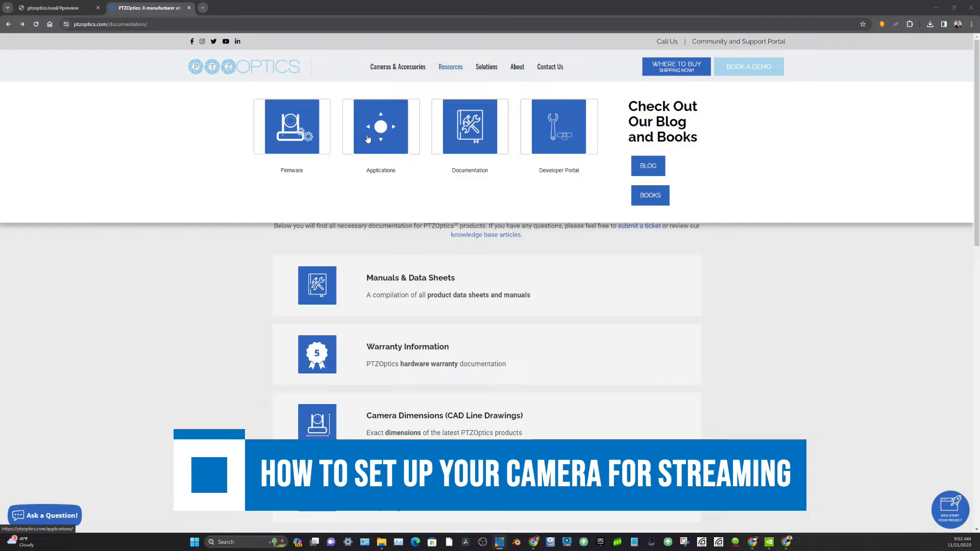
- Go to Resources > Applications and open the Camera Management Platform (CMP) page
{"action": "left_click", "coordinate": [381, 127]}
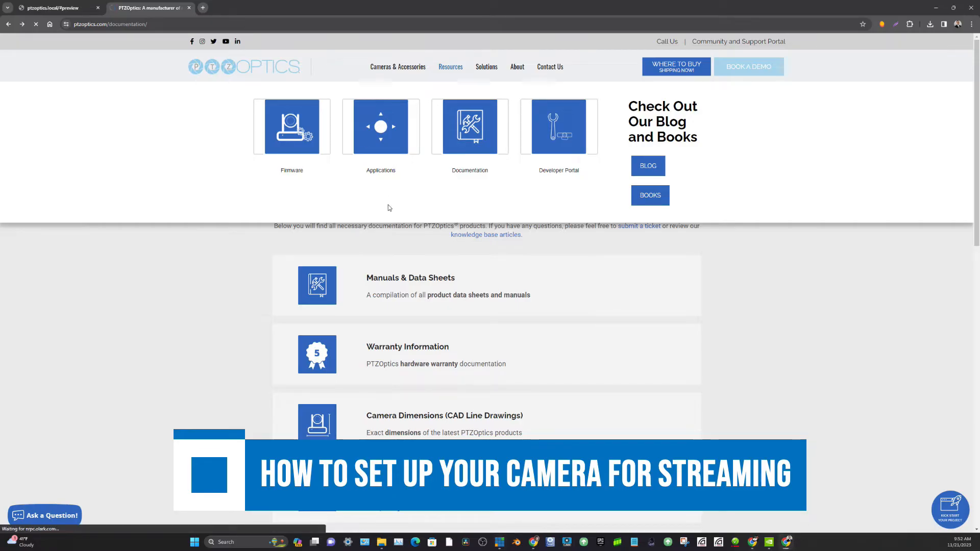
{"action": "left_click", "coordinate": [381, 126]}
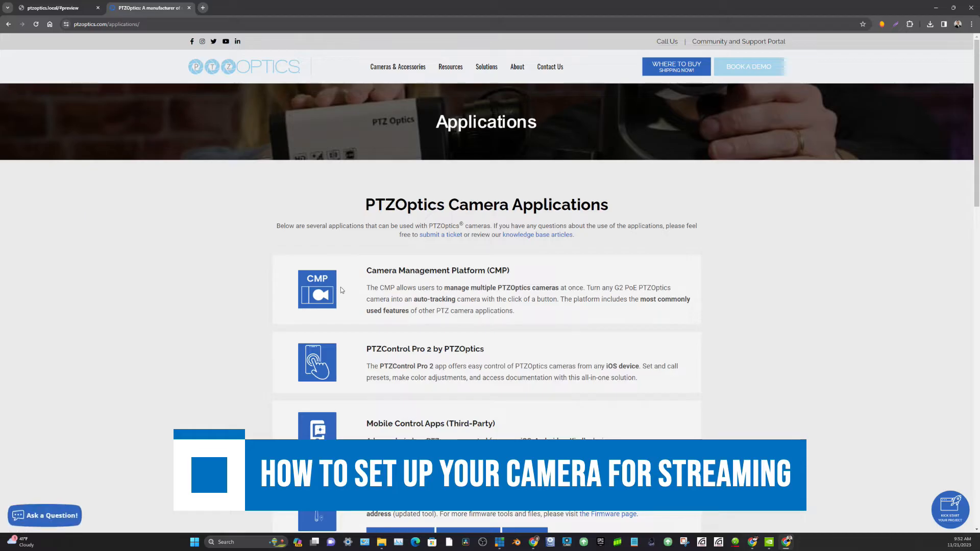
{"action": "mouse_move", "coordinate": [320, 294]}
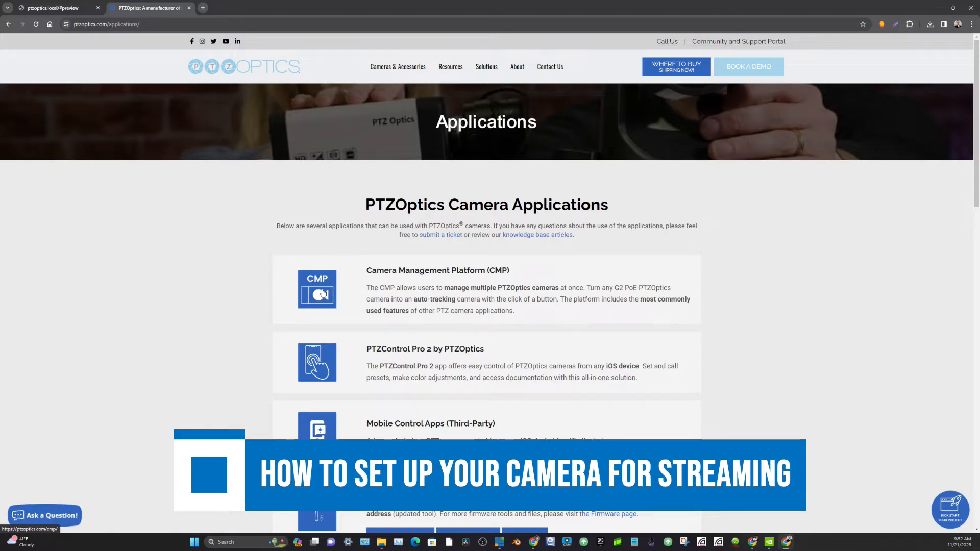
{"action": "left_click", "coordinate": [317, 289]}
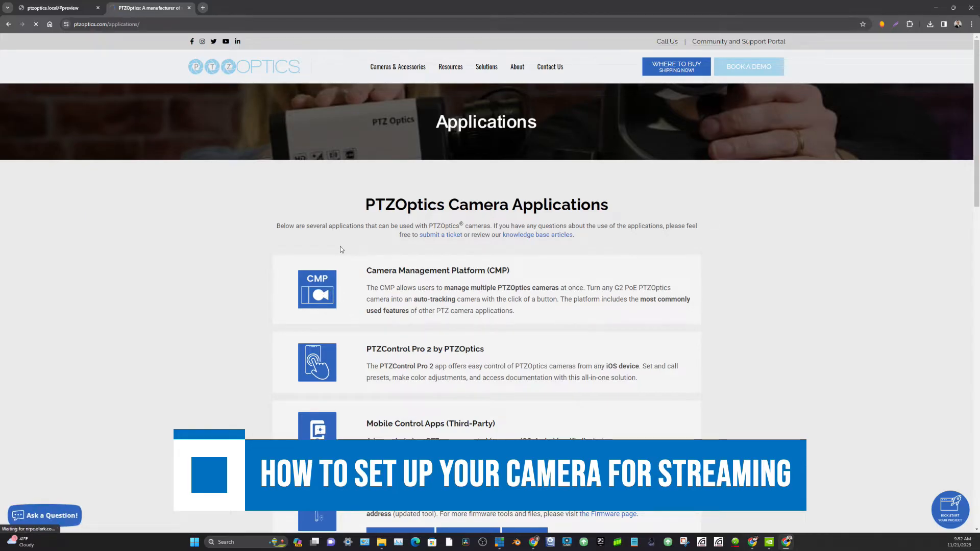
{"action": "left_click", "coordinate": [438, 271]}
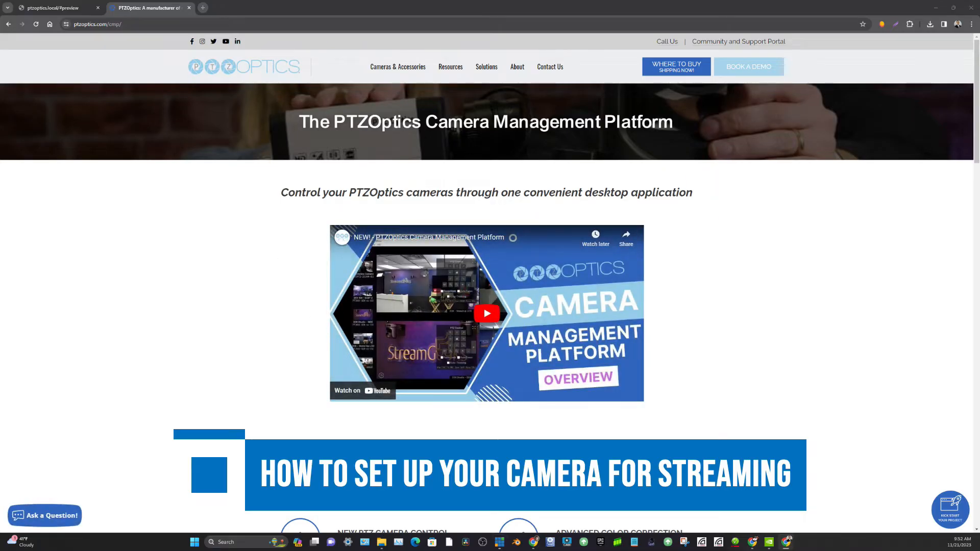
- Scroll through the Camera Management Platform page and back to the top
{"action": "scroll", "scroll_direction": "down", "scroll_amount": 3}
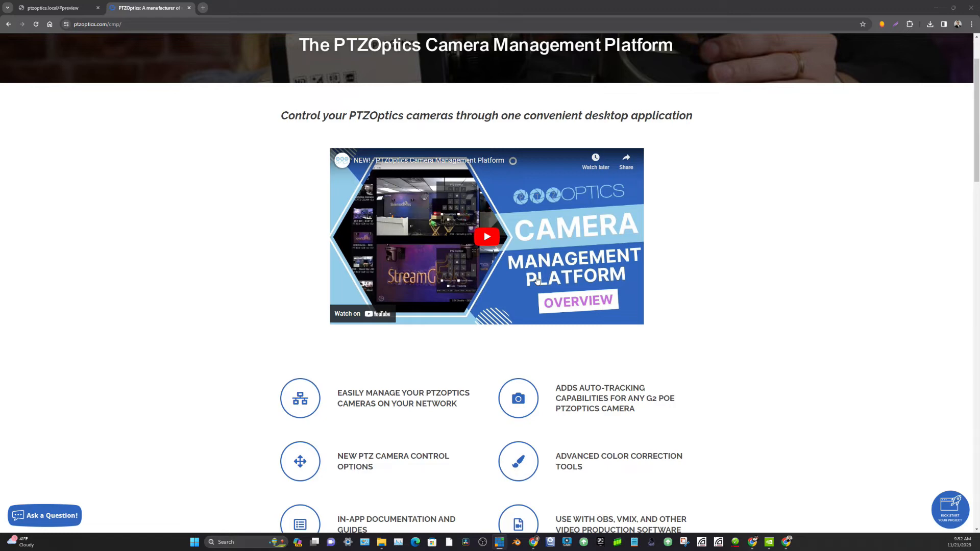
{"action": "scroll", "scroll_direction": "down", "scroll_amount": 3}
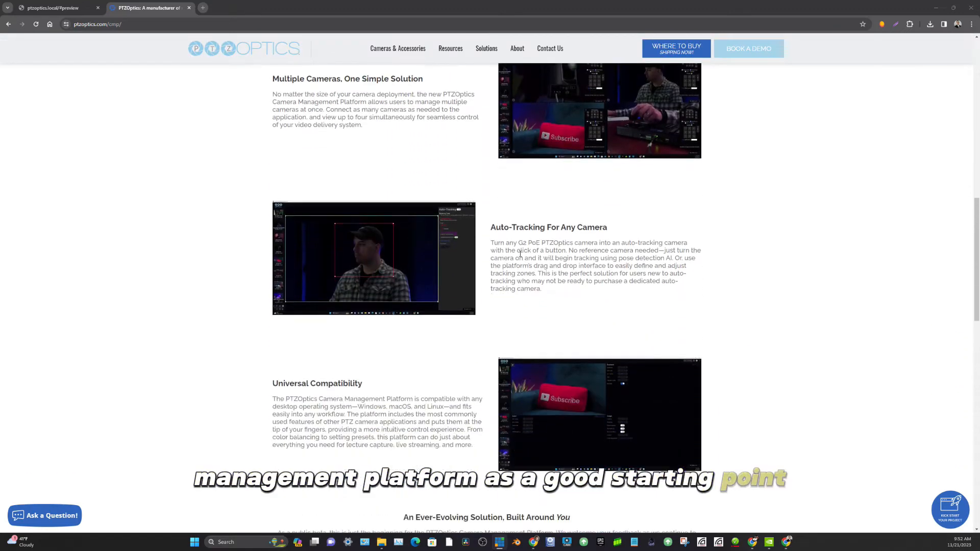
{"action": "scroll", "scroll_direction": "up", "scroll_amount": 3}
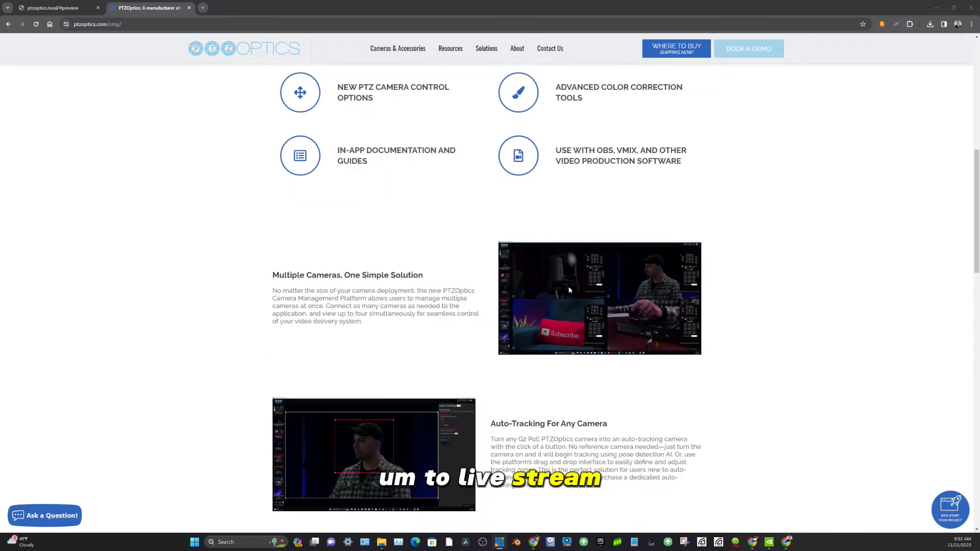
{"action": "scroll", "scroll_direction": "up", "scroll_amount": 3}
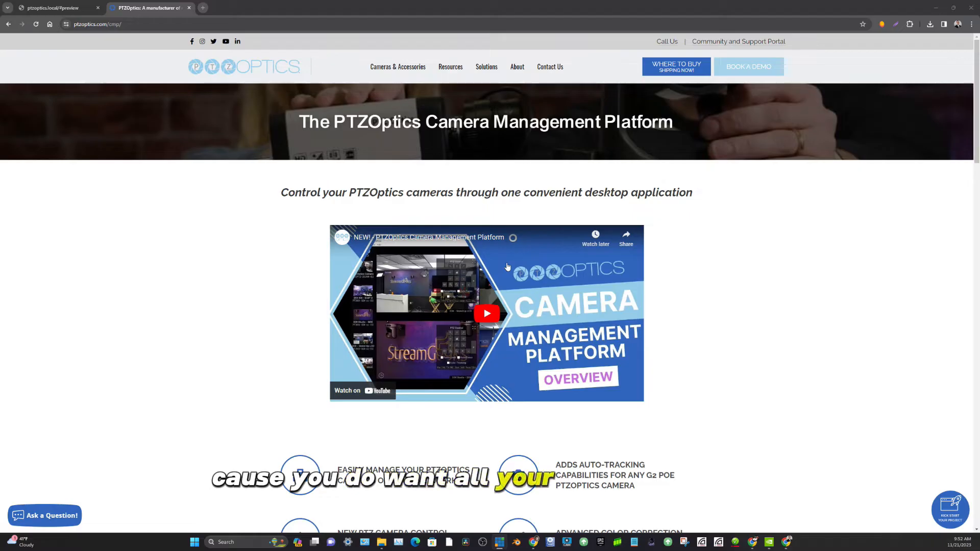
- In Audio & Video, keep IP Video Stream 1 at 1920x1080 resolution
{"action": "left_click", "coordinate": [53, 8]}
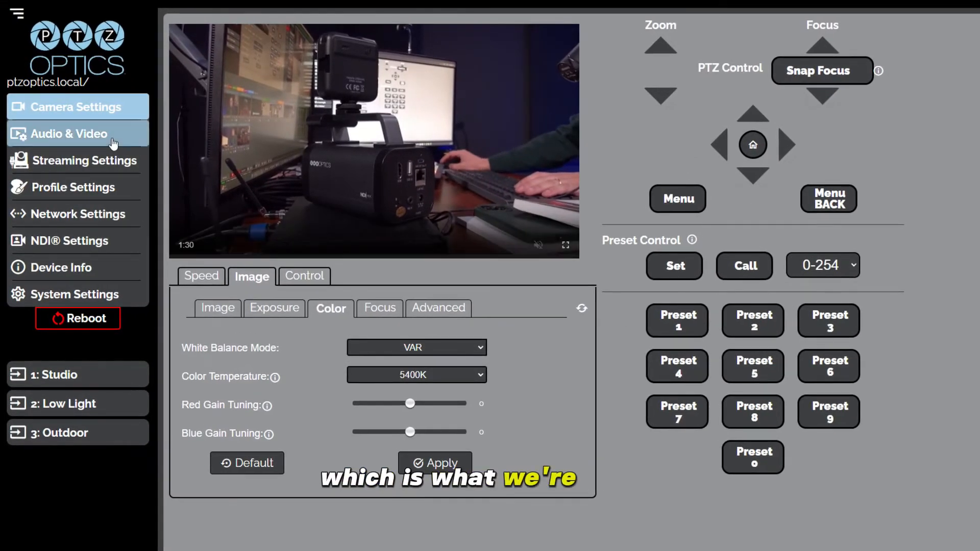
{"action": "left_click", "coordinate": [67, 134]}
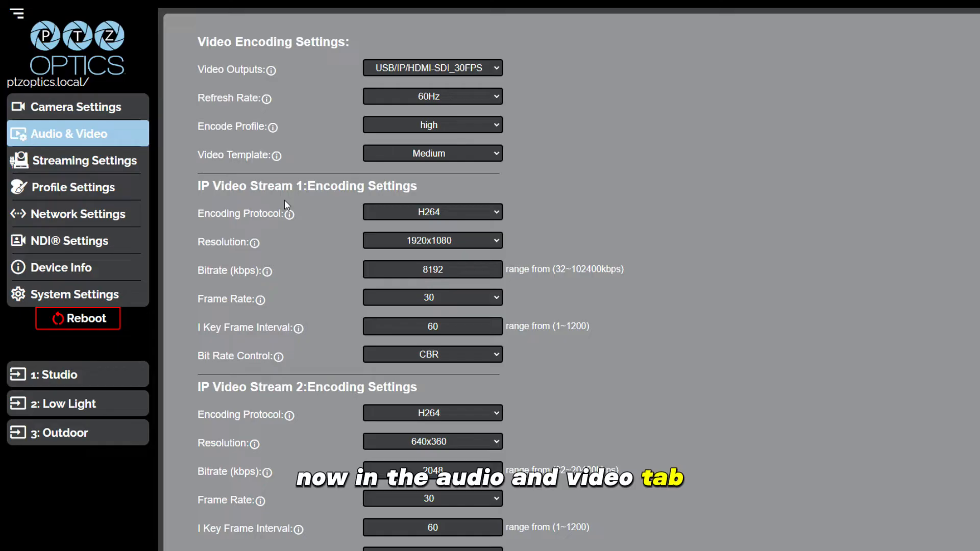
{"action": "mouse_move", "coordinate": [442, 219]}
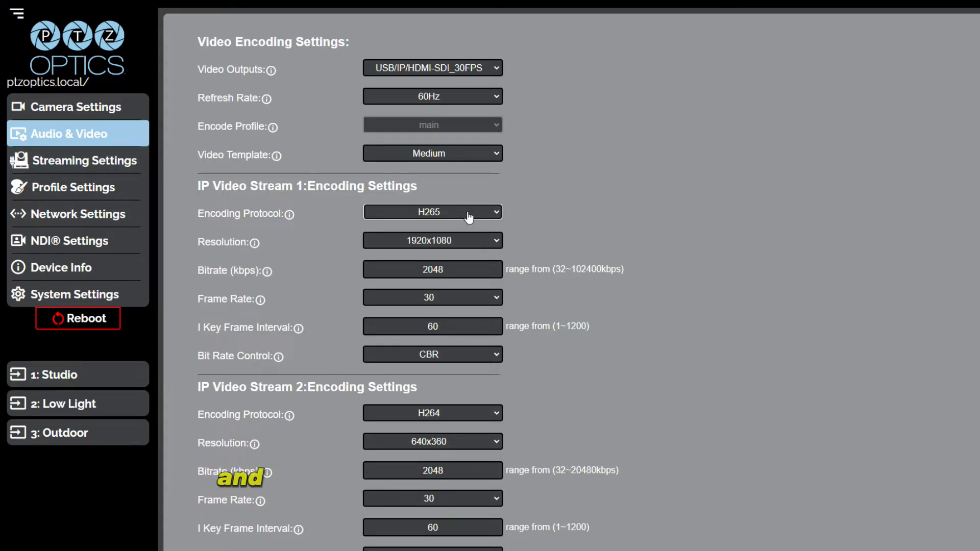
{"action": "left_click", "coordinate": [432, 240]}
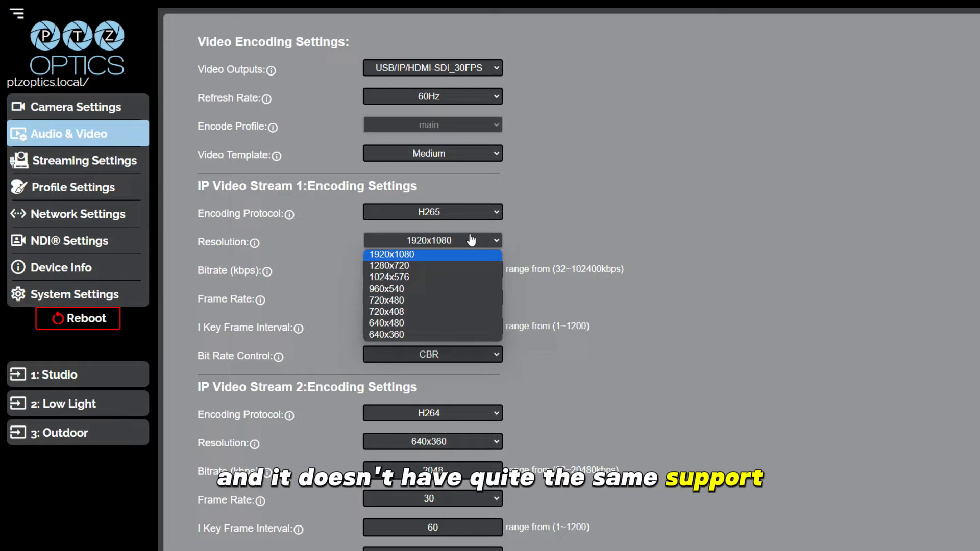
{"action": "mouse_move", "coordinate": [412, 258]}
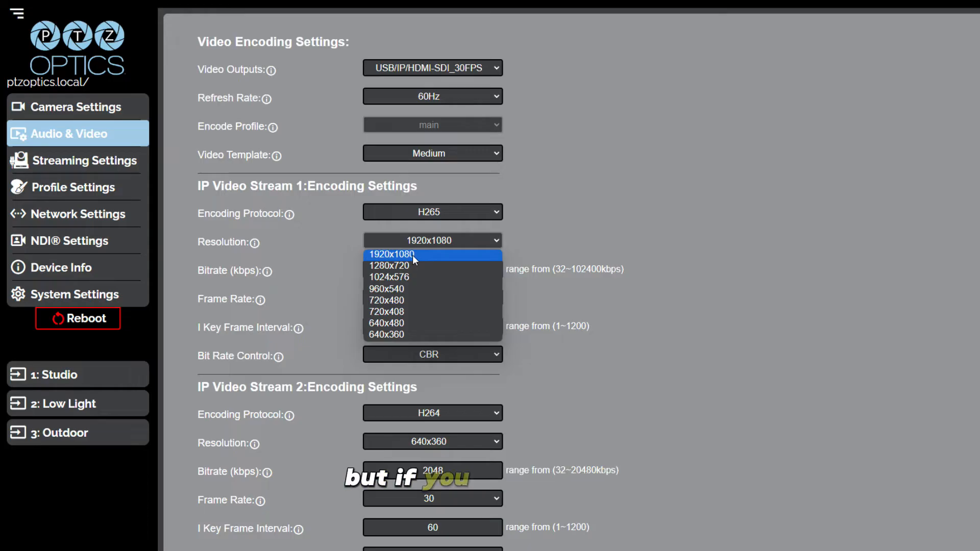
{"action": "left_click", "coordinate": [390, 254]}
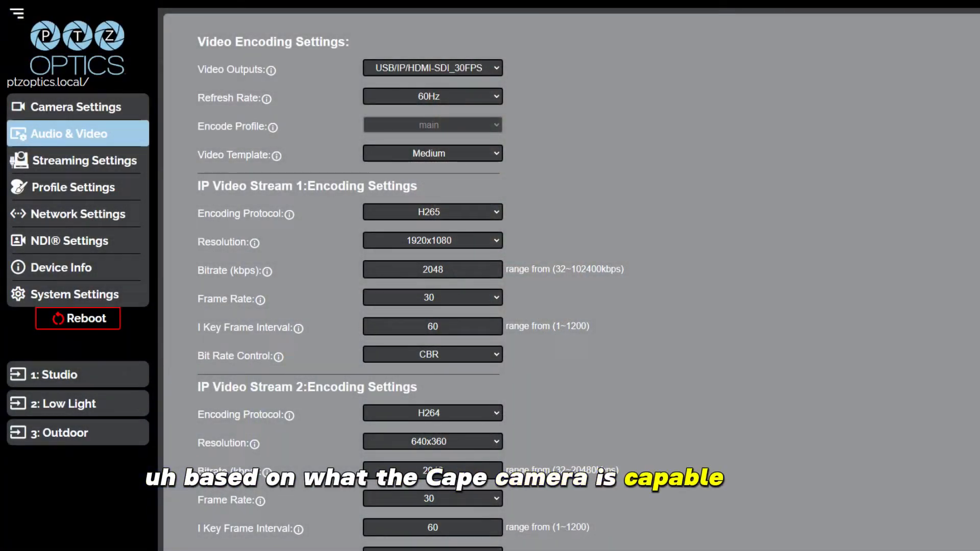
- Set IP Video Stream 1 encoding to H264 and select its bitrate value for 4096 kbps
{"action": "left_click", "coordinate": [432, 212]}
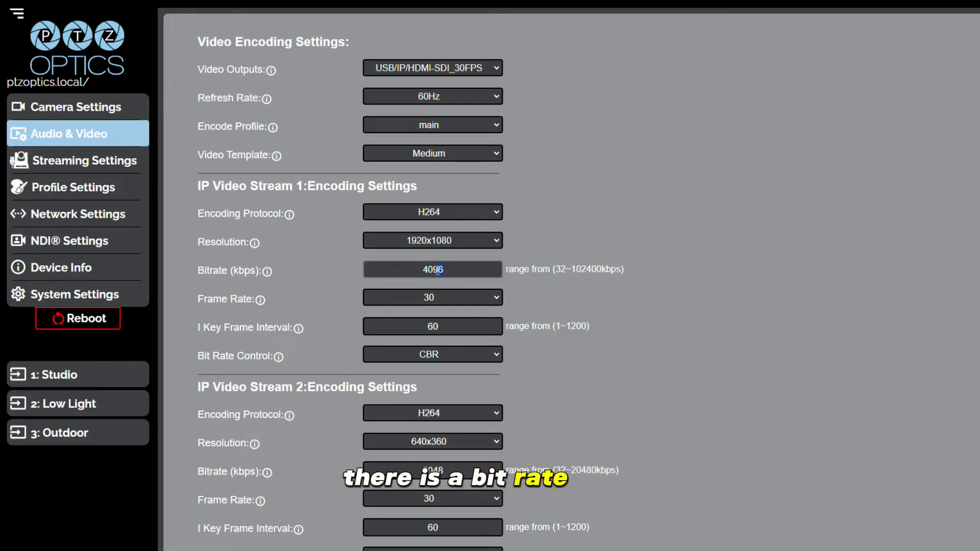
{"action": "triple_click", "coordinate": [431, 270]}
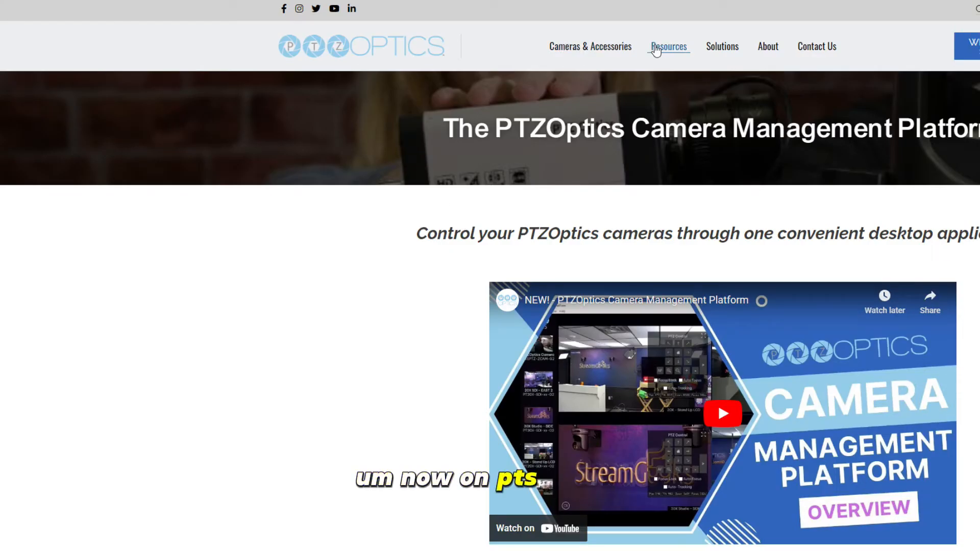
- From Resources > Documentation, open the Stream Settings Guide PDF
{"action": "left_click", "coordinate": [668, 46]}
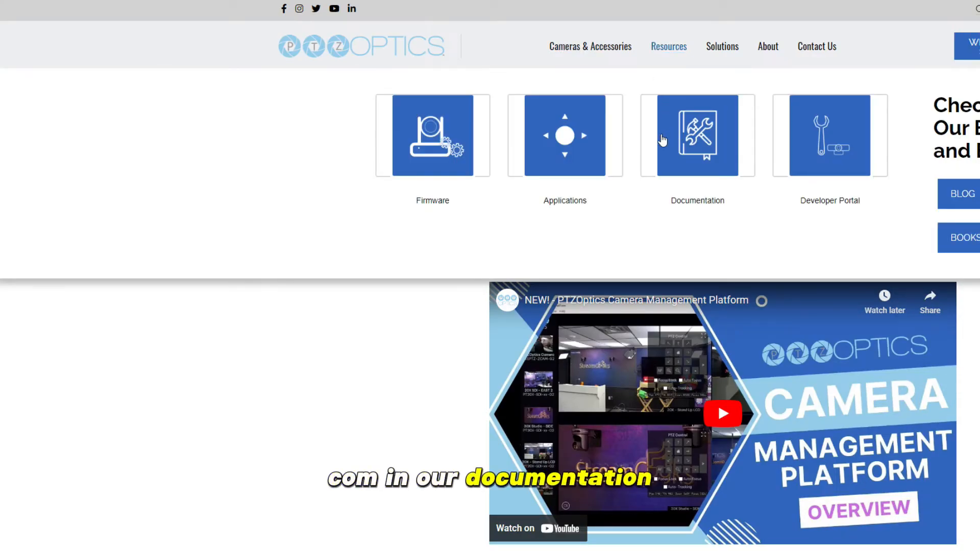
{"action": "left_click", "coordinate": [697, 134]}
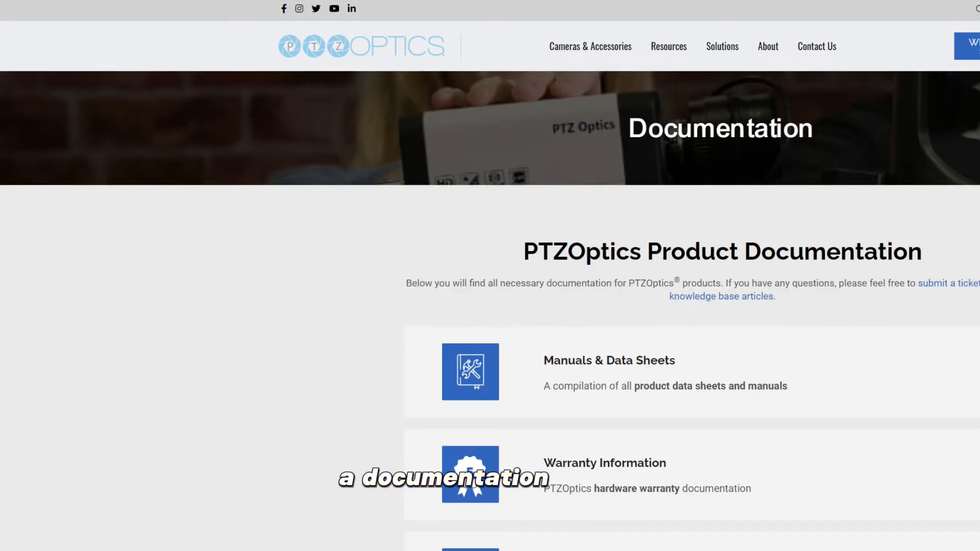
{"action": "scroll", "scroll_direction": "down", "scroll_amount": 3}
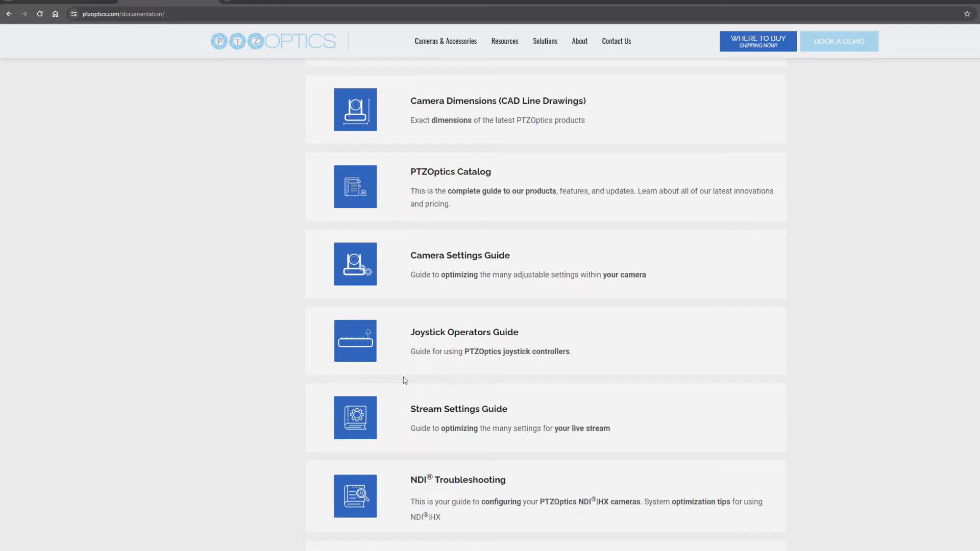
{"action": "left_click", "coordinate": [459, 409]}
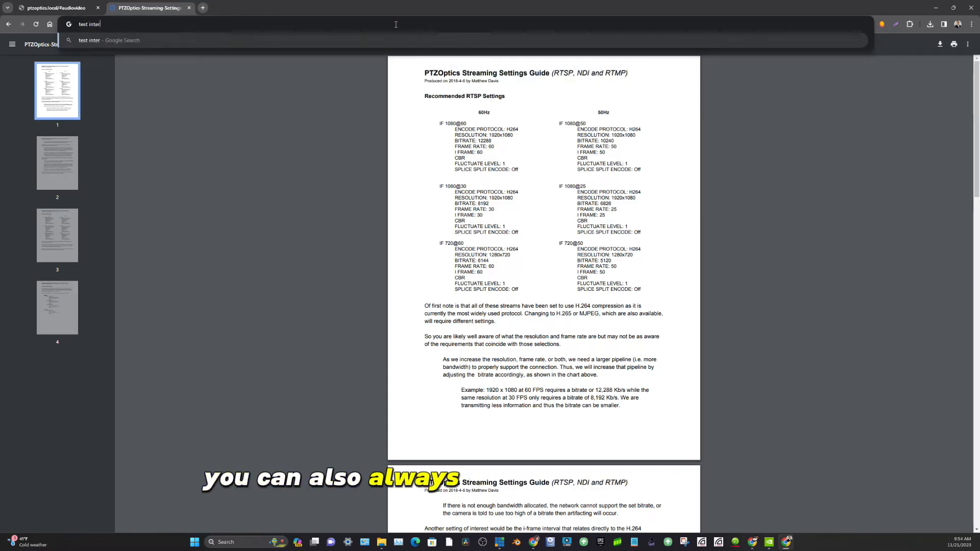
- Run Google's internet speed test (290.2 Mbps down, 117.3 Mbps up) and return to the camera tab
{"action": "key", "text": "Return"}
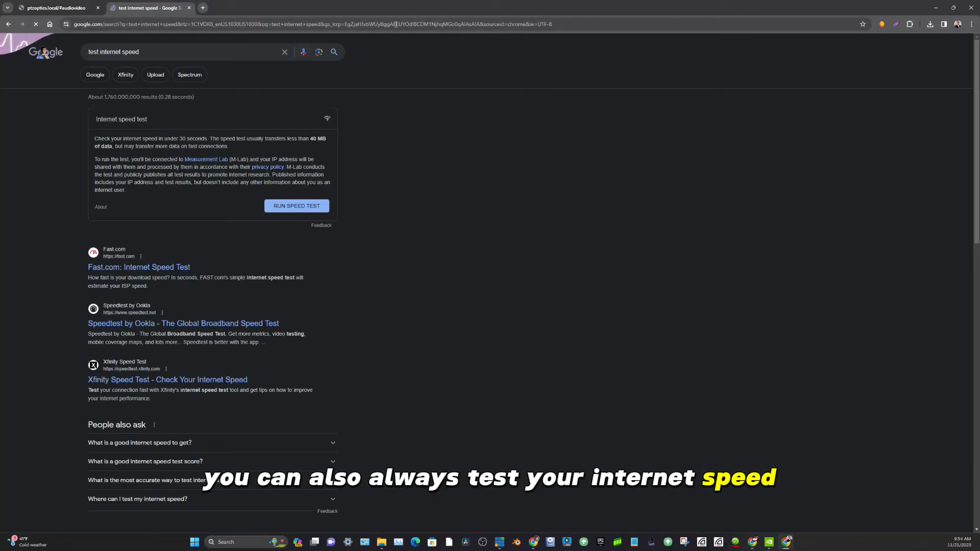
{"action": "left_click", "coordinate": [296, 206]}
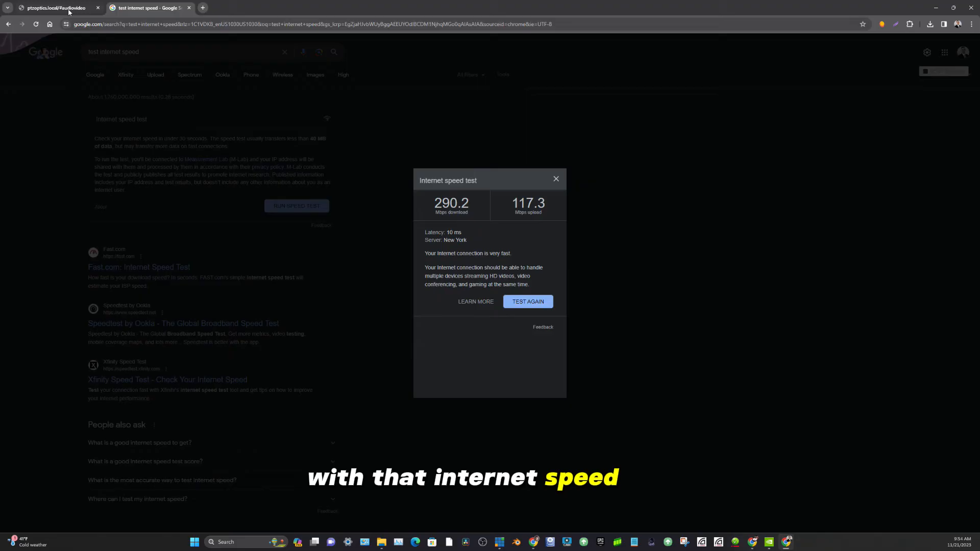
{"action": "left_click", "coordinate": [53, 7]}
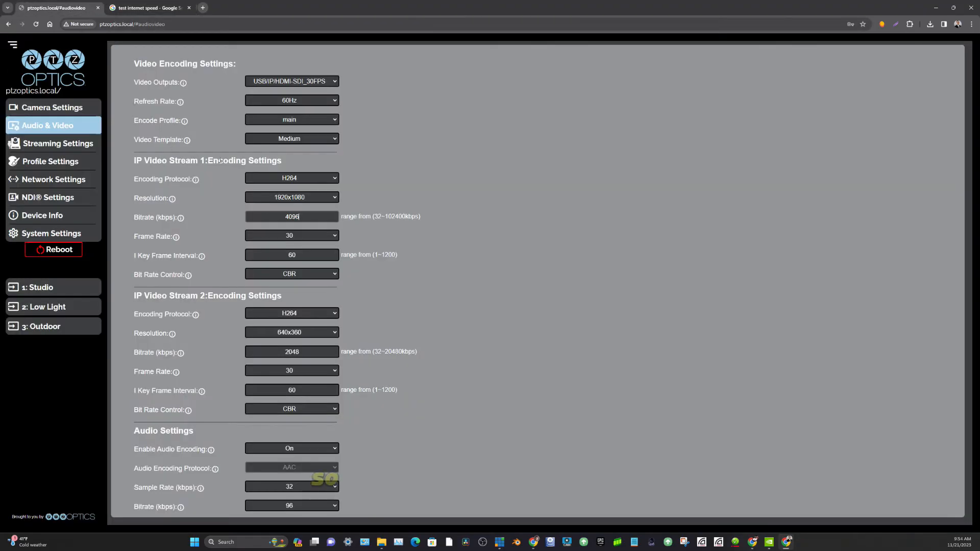
- Check the stream 1 bitrate against the recommended settings in the guide PDF
{"action": "triple_click", "coordinate": [292, 216]}
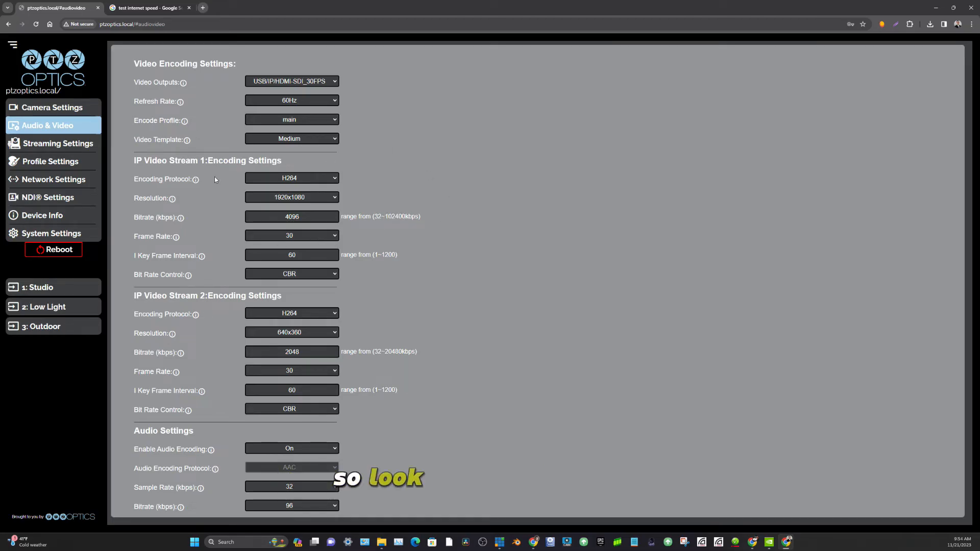
{"action": "left_click", "coordinate": [148, 8]}
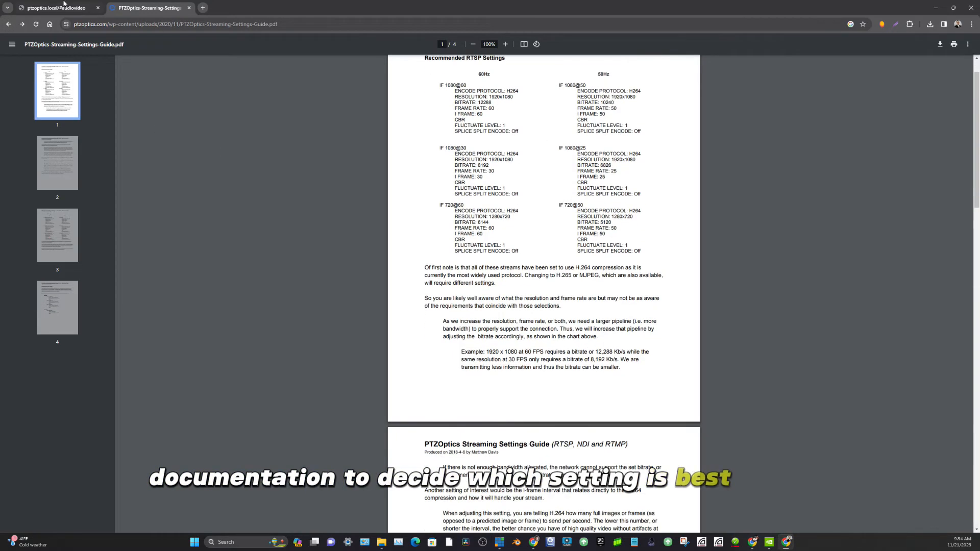
{"action": "left_click", "coordinate": [53, 7]}
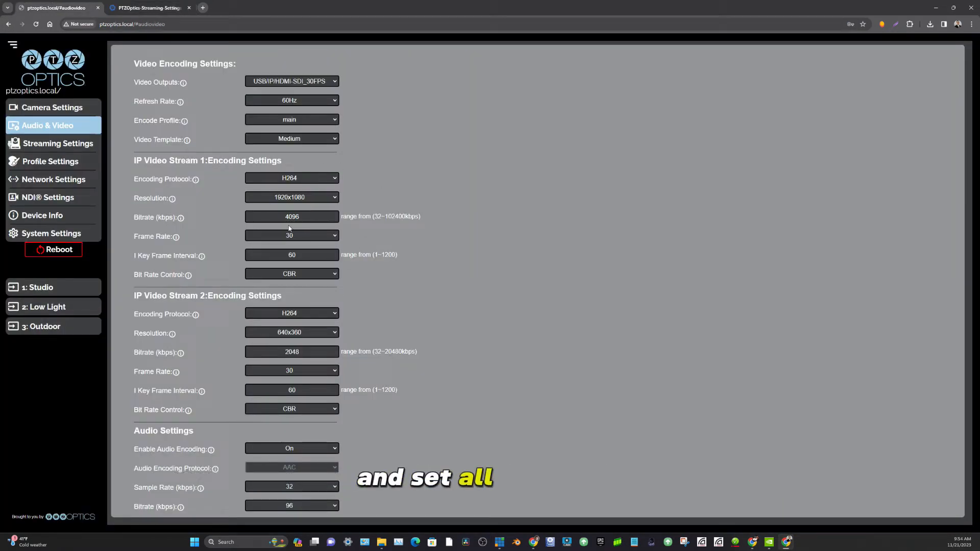
{"action": "scroll", "scroll_direction": "down", "scroll_amount": 3}
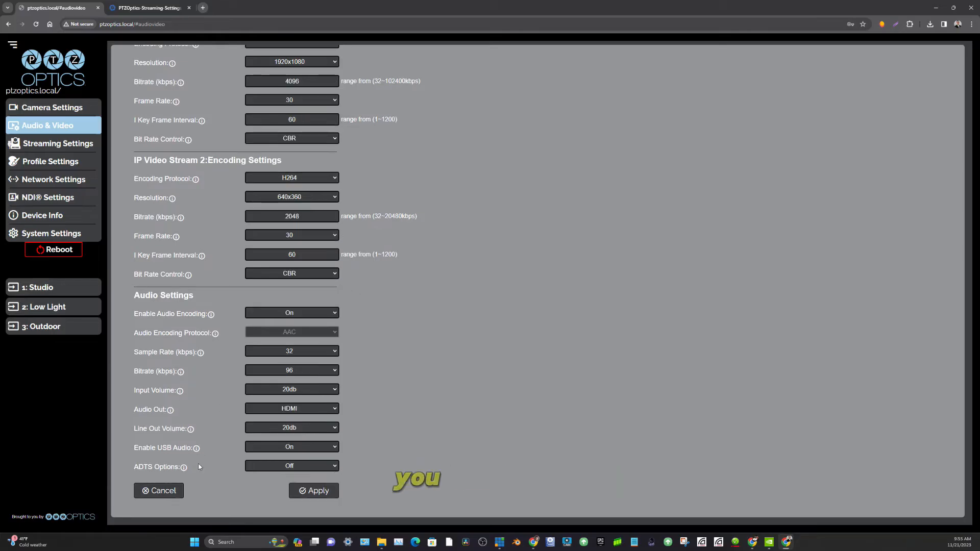
{"action": "scroll", "scroll_direction": "up", "scroll_amount": 3}
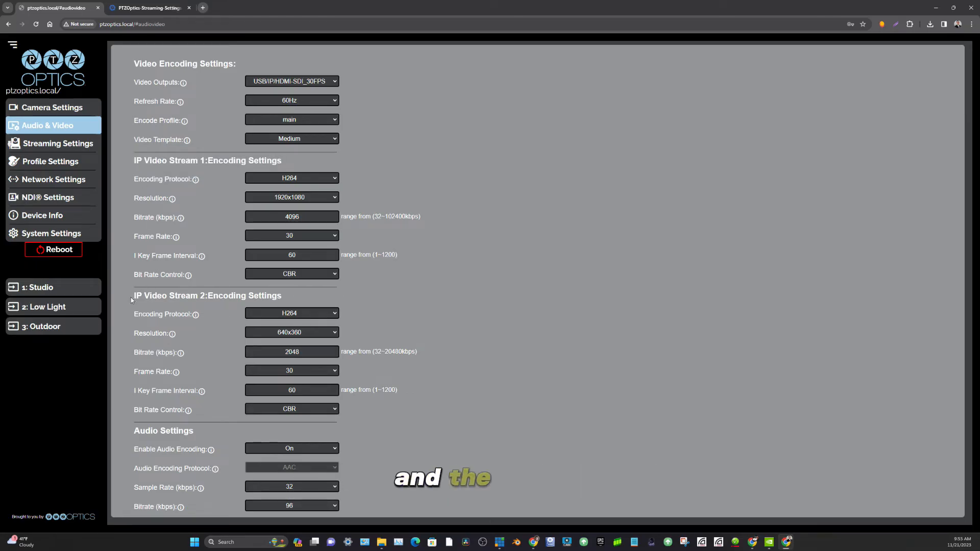
{"action": "mouse_move", "coordinate": [234, 319]}
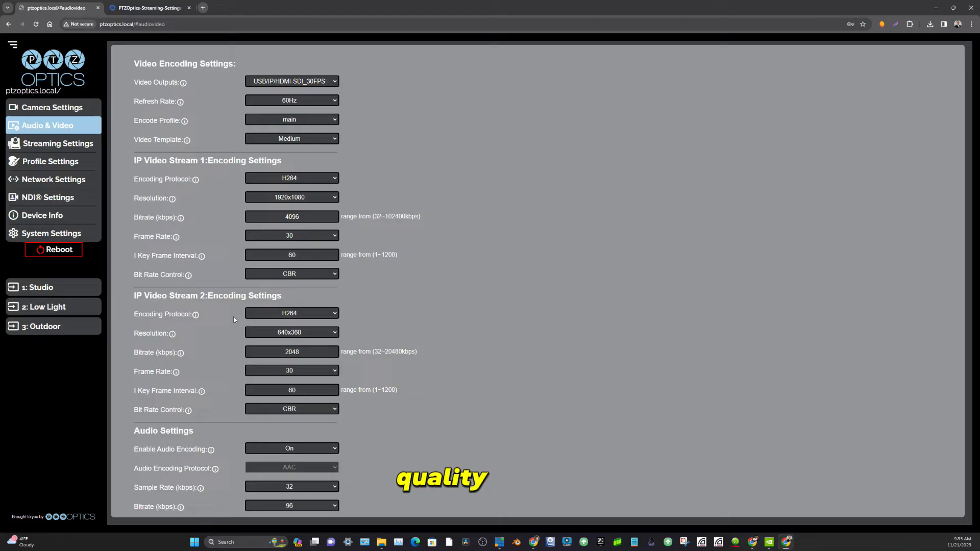
- Set IP Video Stream 2 resolution to 1280x720 for its 1792 kbps bitrate
{"action": "left_click", "coordinate": [292, 332]}
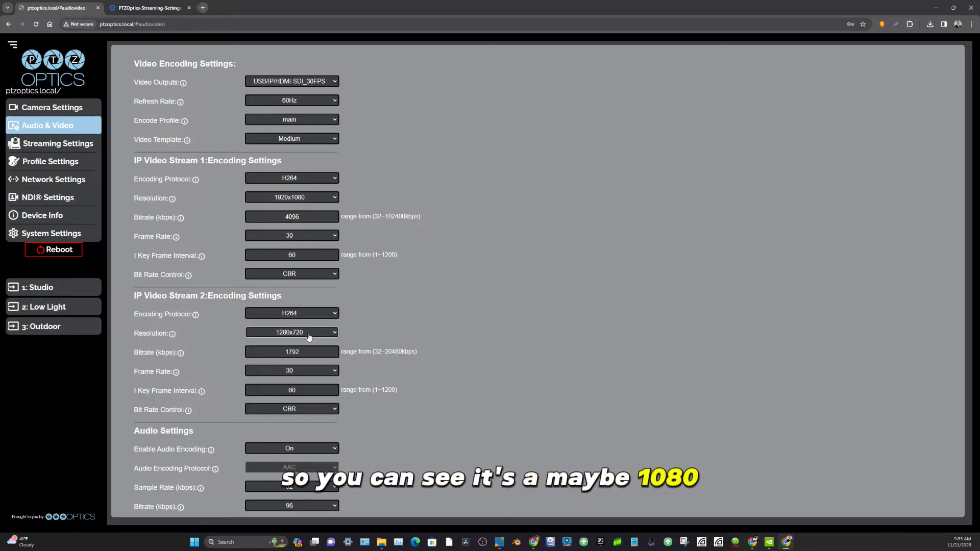
{"action": "left_click", "coordinate": [291, 332]}
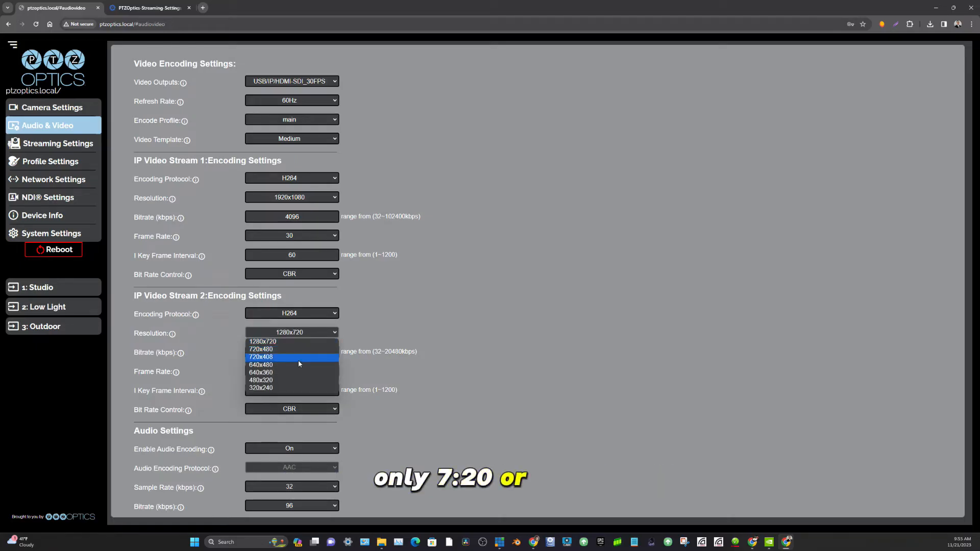
{"action": "left_click", "coordinate": [263, 342]}
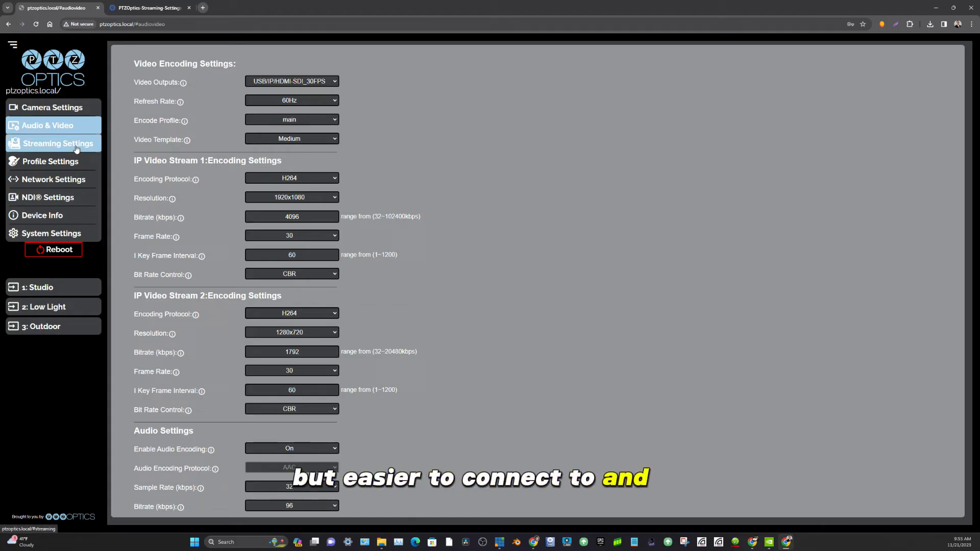
- In Streaming Settings, set RTMP(S) Stream 1 Enable Stream to On and apply it
{"action": "left_click", "coordinate": [57, 143]}
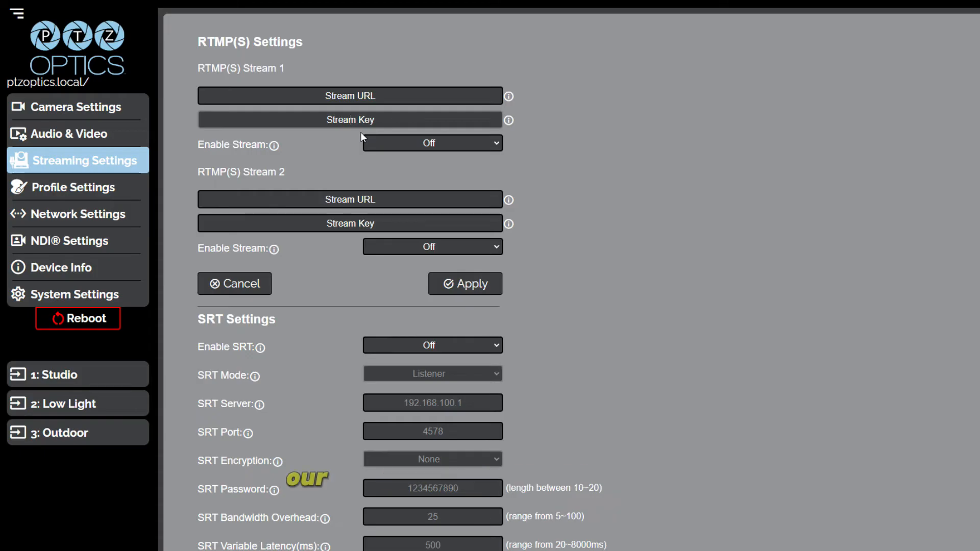
{"action": "mouse_move", "coordinate": [380, 90]}
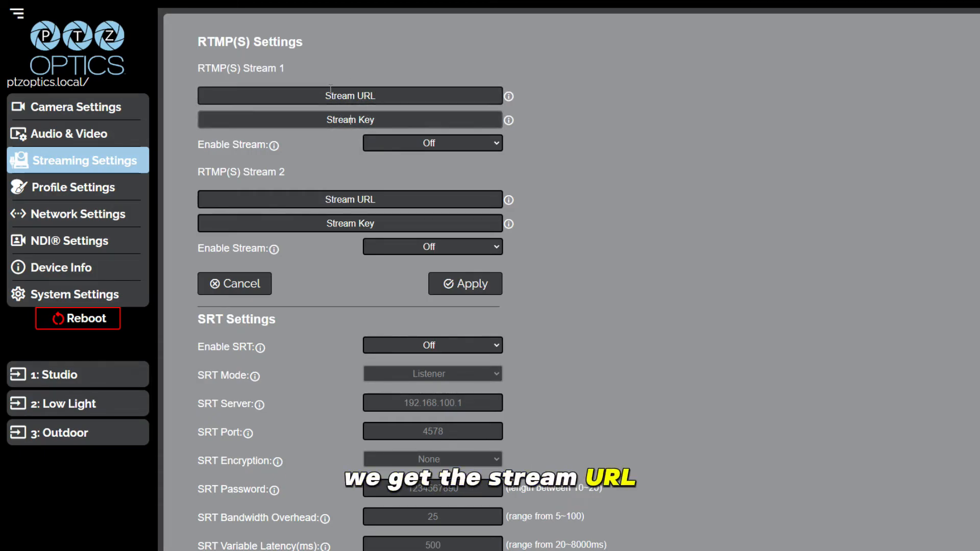
{"action": "left_click", "coordinate": [432, 143]}
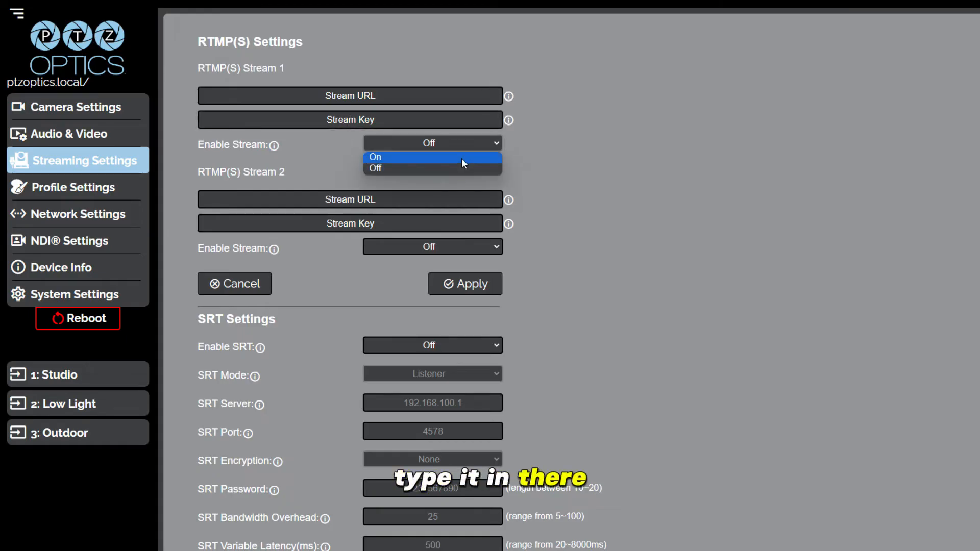
{"action": "left_click", "coordinate": [374, 156]}
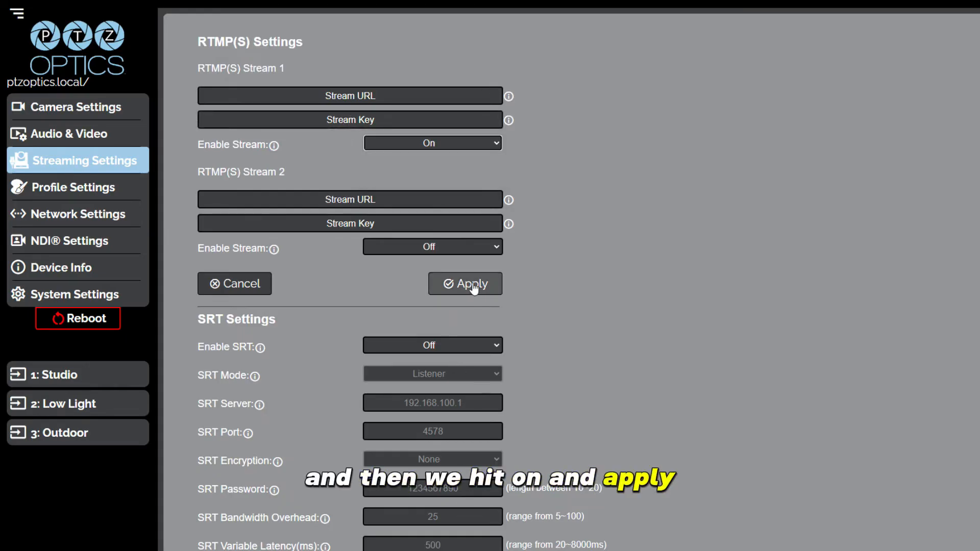
{"action": "double_click", "coordinate": [240, 68]}
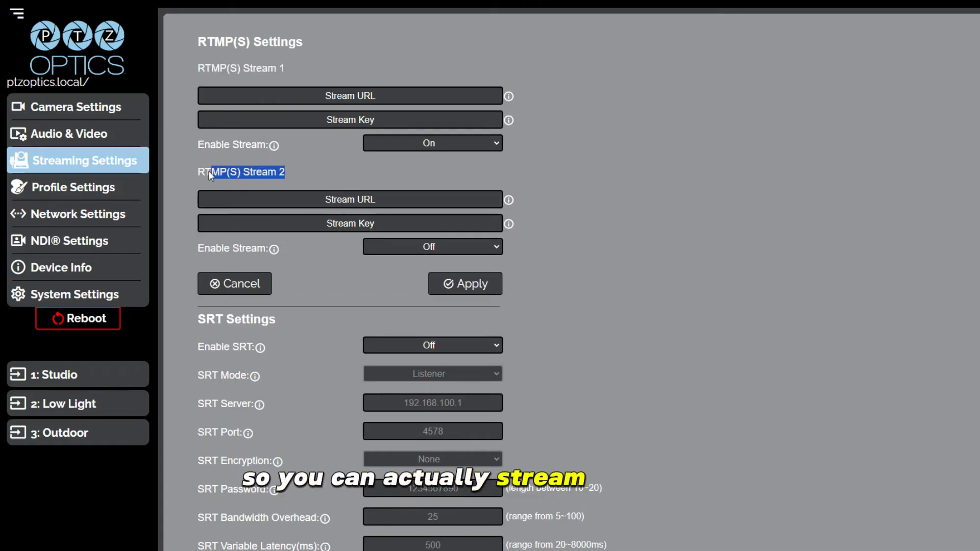
{"action": "mouse_move", "coordinate": [311, 184]}
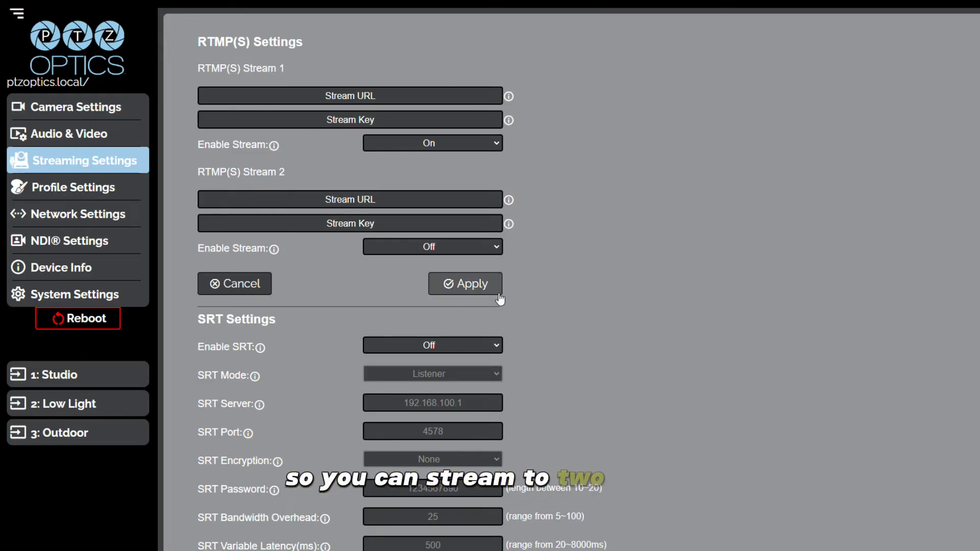
{"action": "mouse_move", "coordinate": [289, 154]}
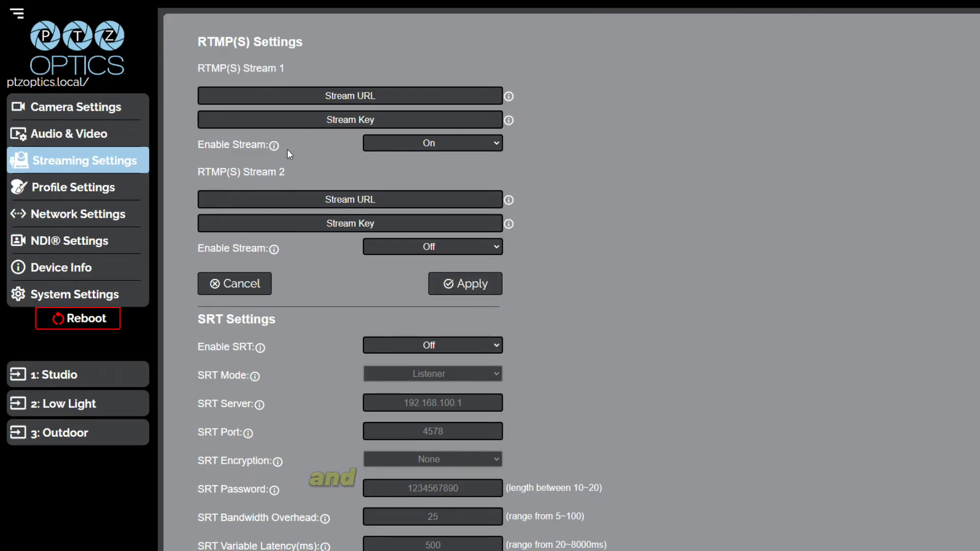
{"action": "left_click", "coordinate": [432, 143]}
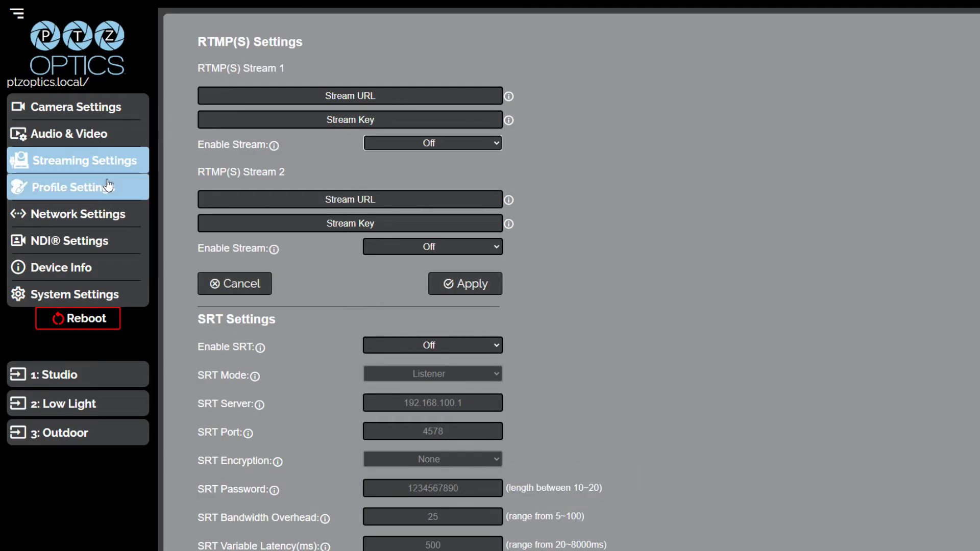
- In Profile settings, enter FACEBOOK as the profile name and tick Select All
{"action": "left_click", "coordinate": [75, 187]}
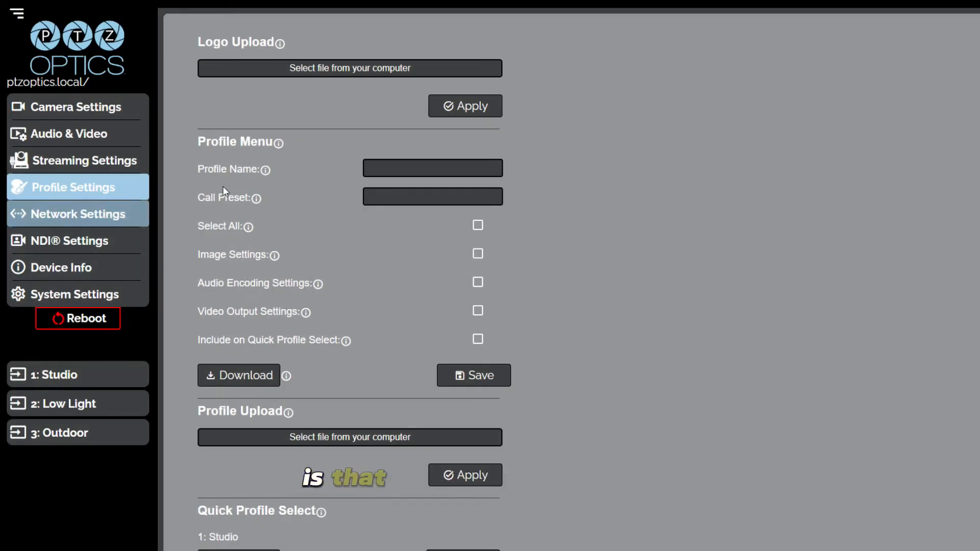
{"action": "type", "text": "FACEBO"}
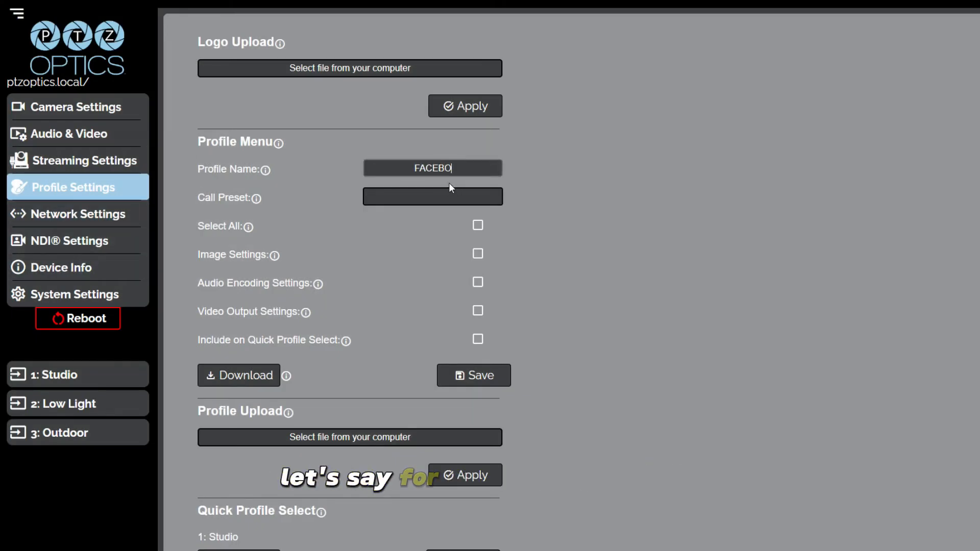
{"action": "type", "text": "OK"}
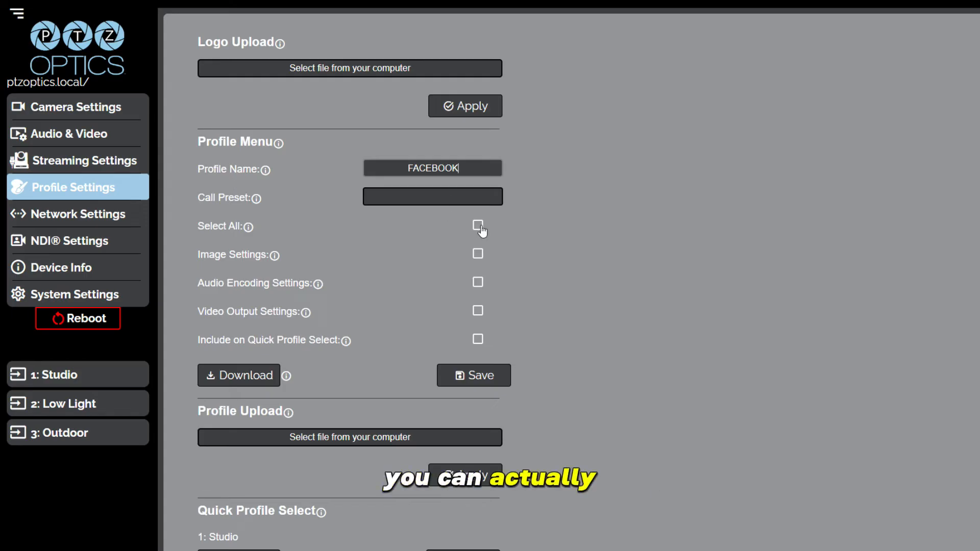
{"action": "left_click", "coordinate": [478, 225]}
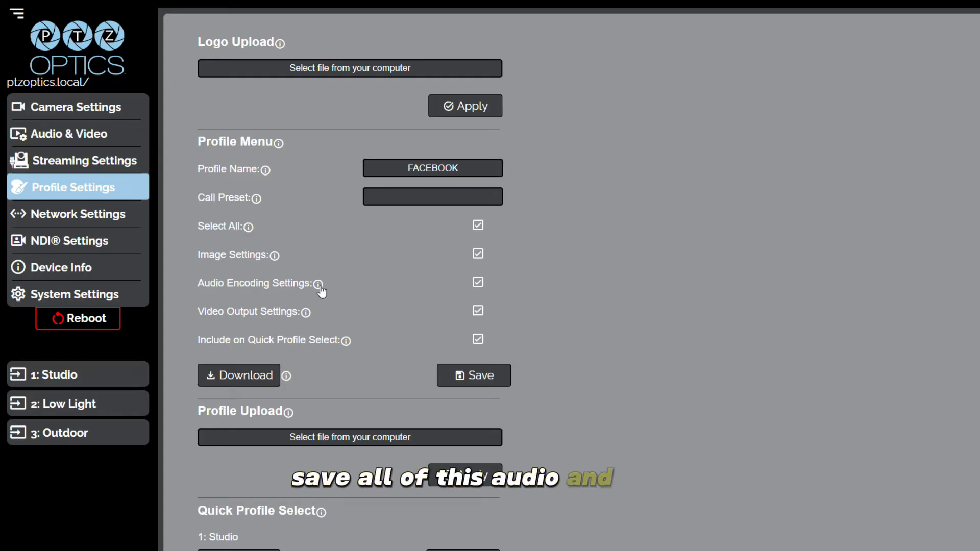
{"action": "mouse_move", "coordinate": [448, 248]}
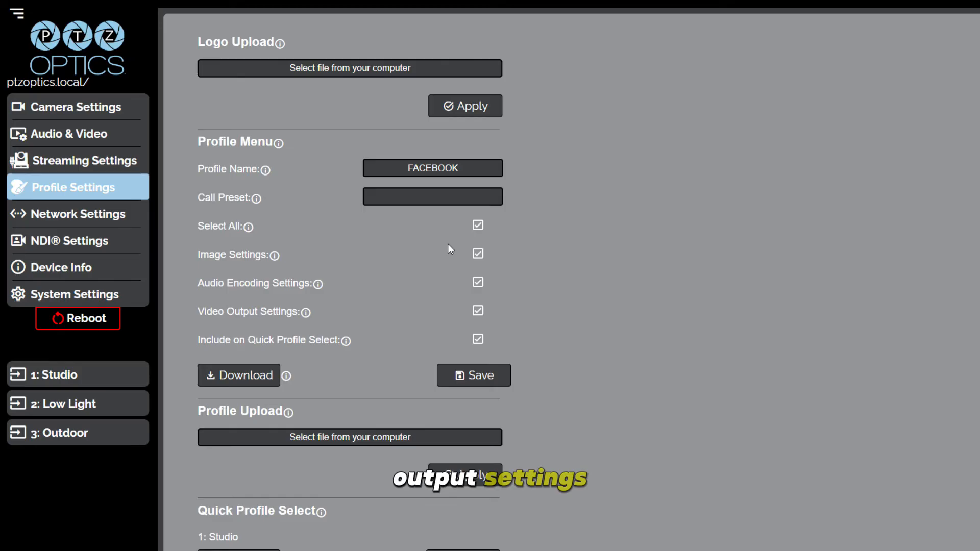
{"action": "mouse_move", "coordinate": [456, 348]}
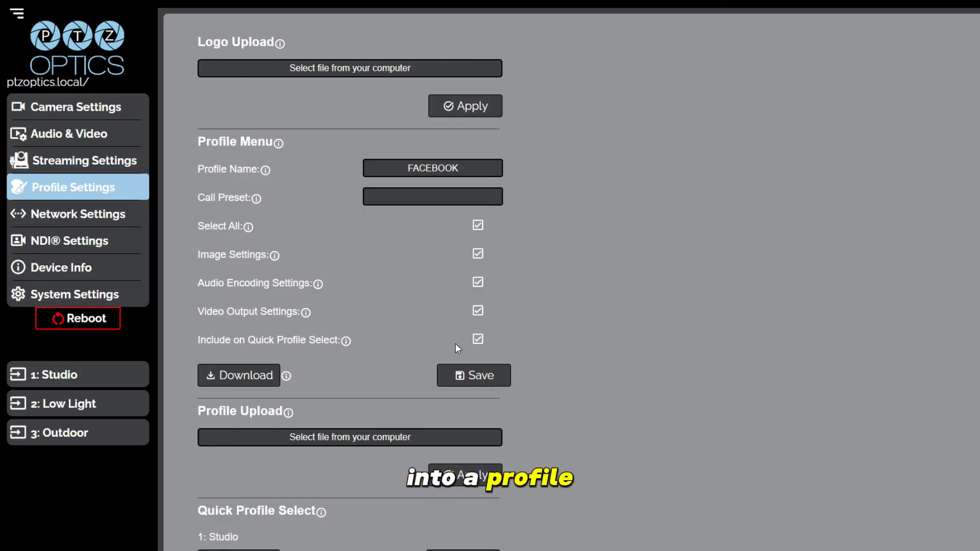
- Clear the setting-group boxes and re-enter FACEBOOK as the profile name
{"action": "scroll", "scroll_direction": "down", "scroll_amount": 3}
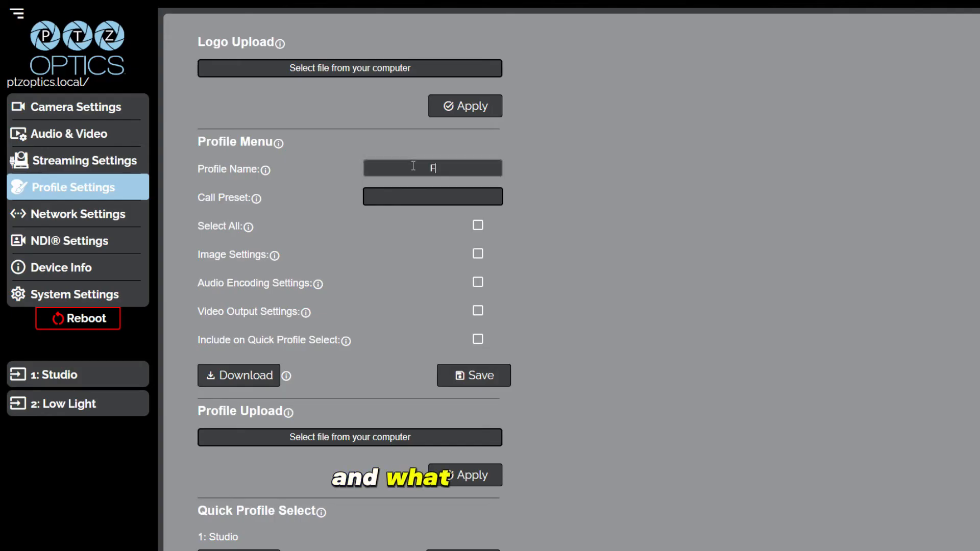
{"action": "type", "text": "FACEBOOK"}
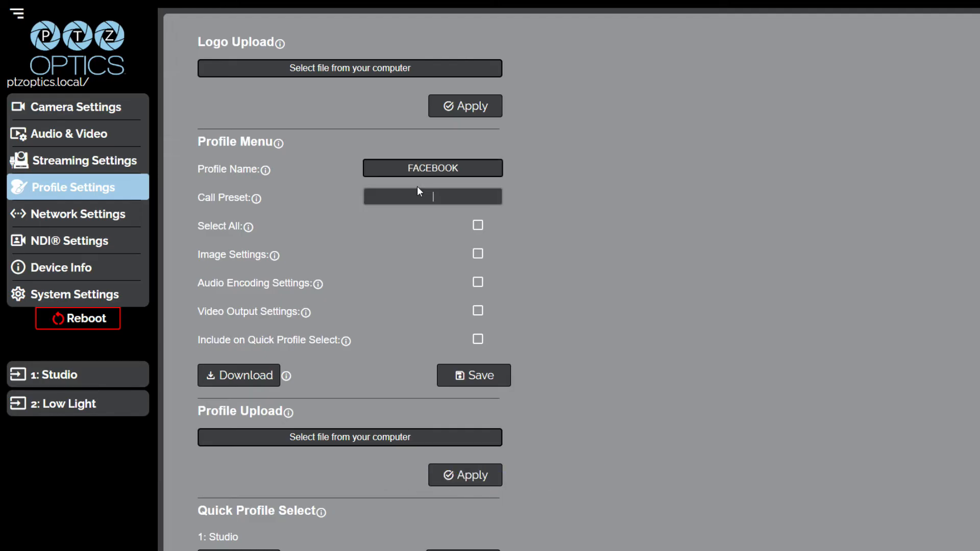
{"action": "mouse_move", "coordinate": [256, 198]}
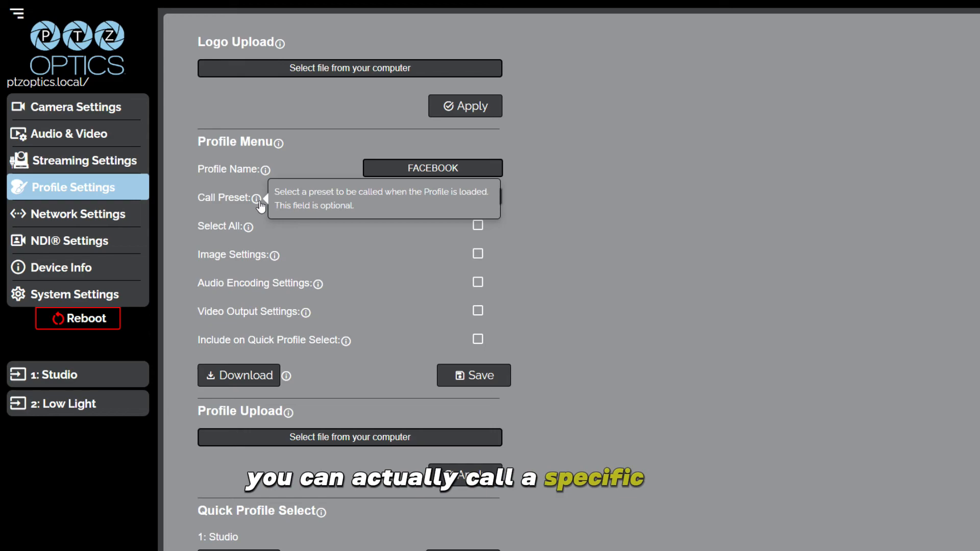
- Recall a stored preset from Camera Settings to return the camera to the presenter, then head to Streaming Settings
{"action": "left_click", "coordinate": [69, 106]}
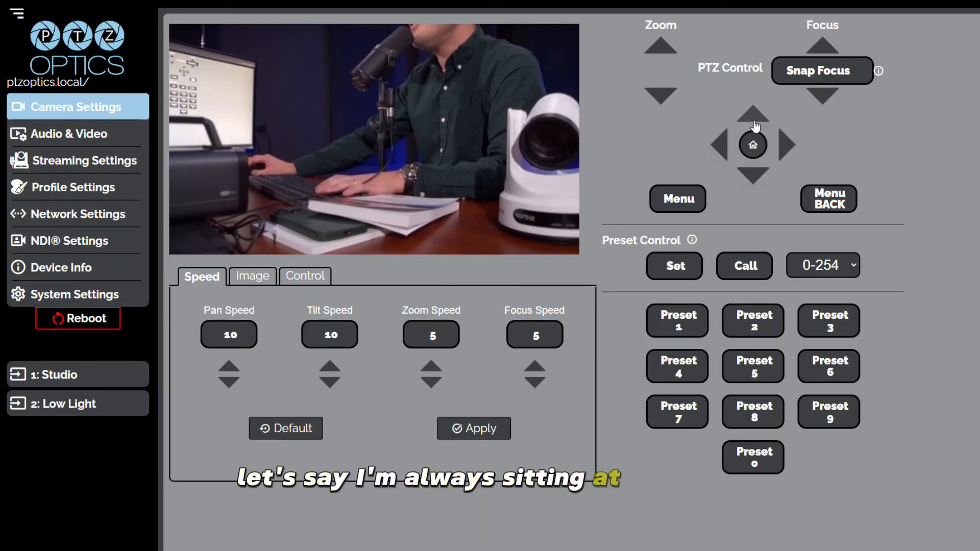
{"action": "mouse_move", "coordinate": [737, 236]}
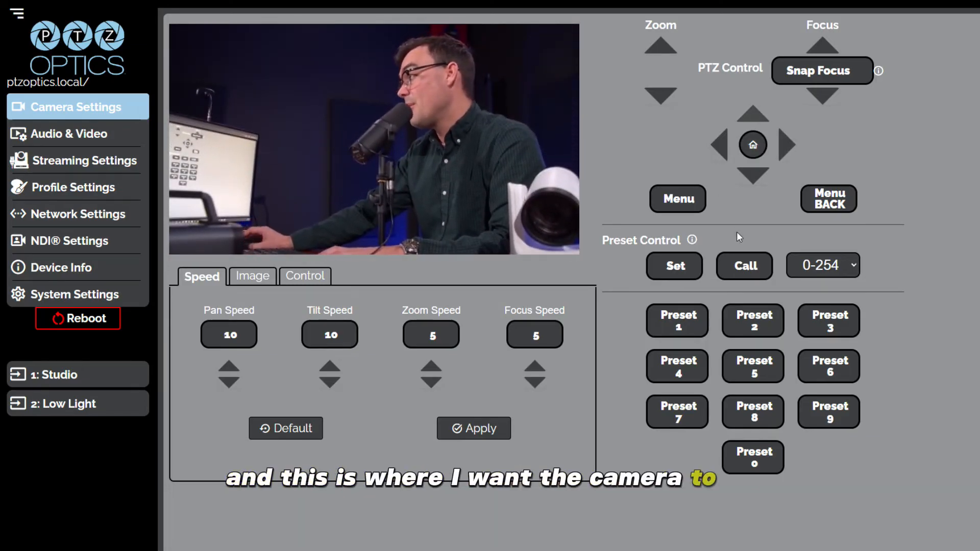
{"action": "left_click", "coordinate": [822, 265]}
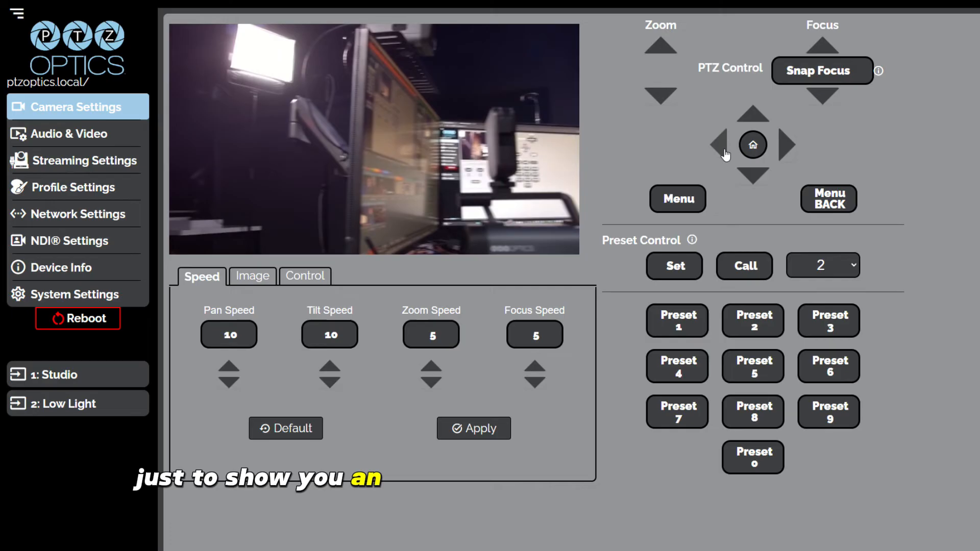
{"action": "left_click", "coordinate": [823, 265]}
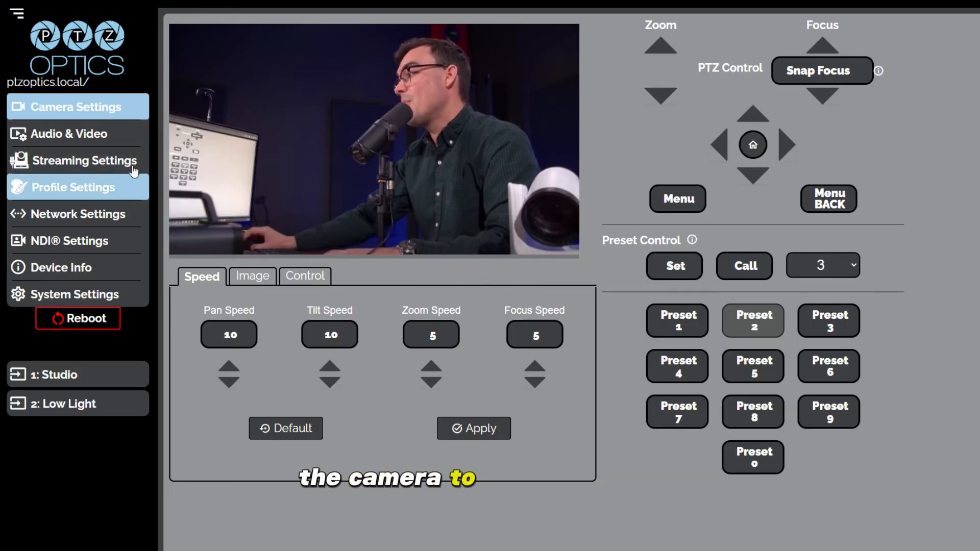
{"action": "left_click", "coordinate": [82, 161]}
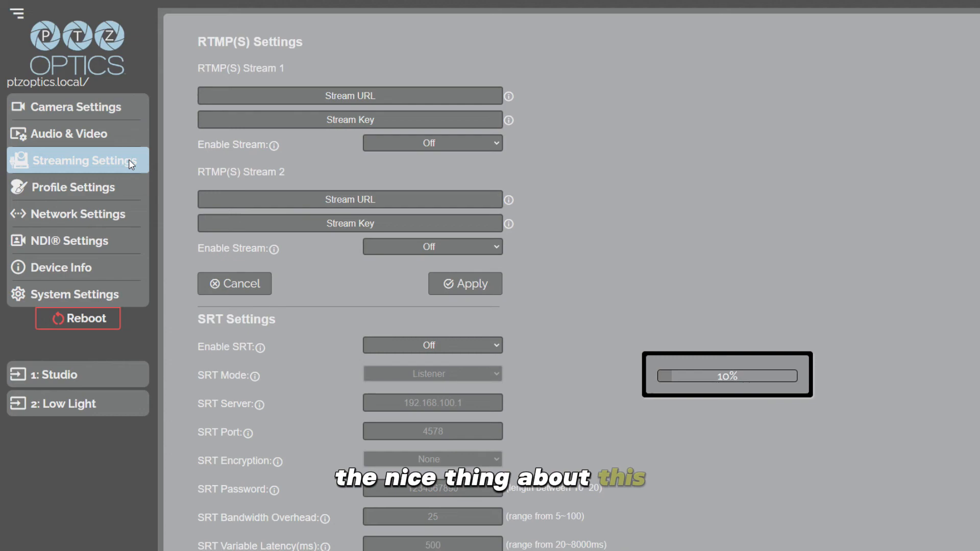
- Enter profile name FACEBOOK with Call Preset 3 and Select All setting groups
{"action": "left_click", "coordinate": [73, 187]}
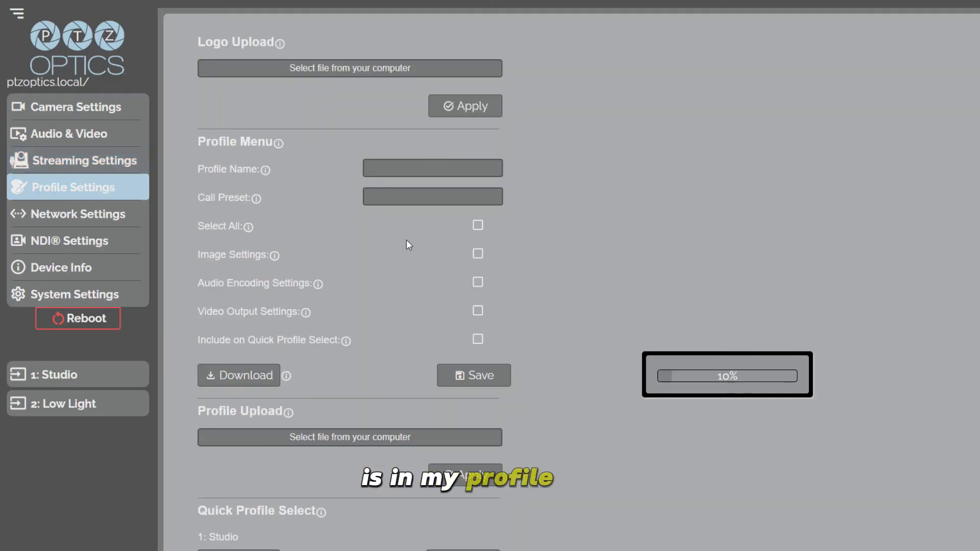
{"action": "type", "text": "FA"}
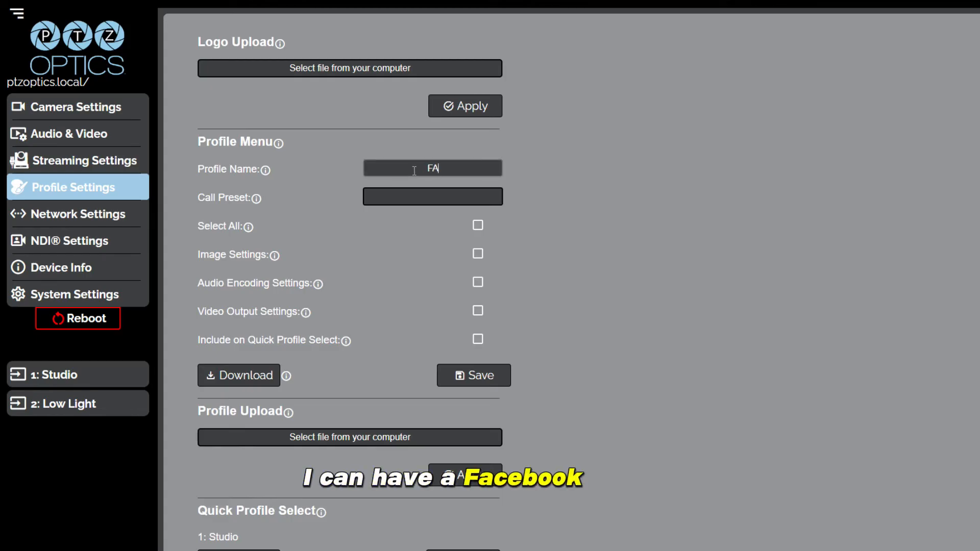
{"action": "type", "text": "CEBOOK"}
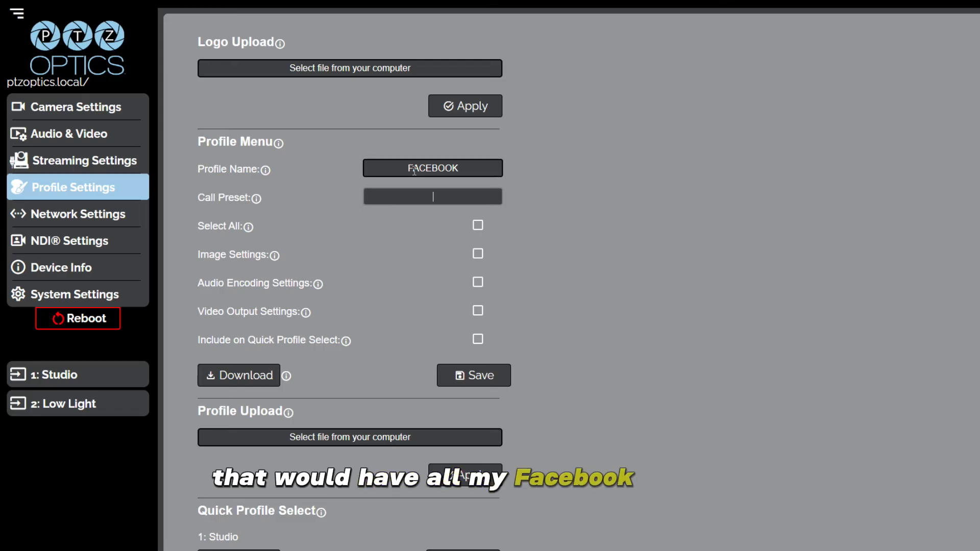
{"action": "type", "text": "3"}
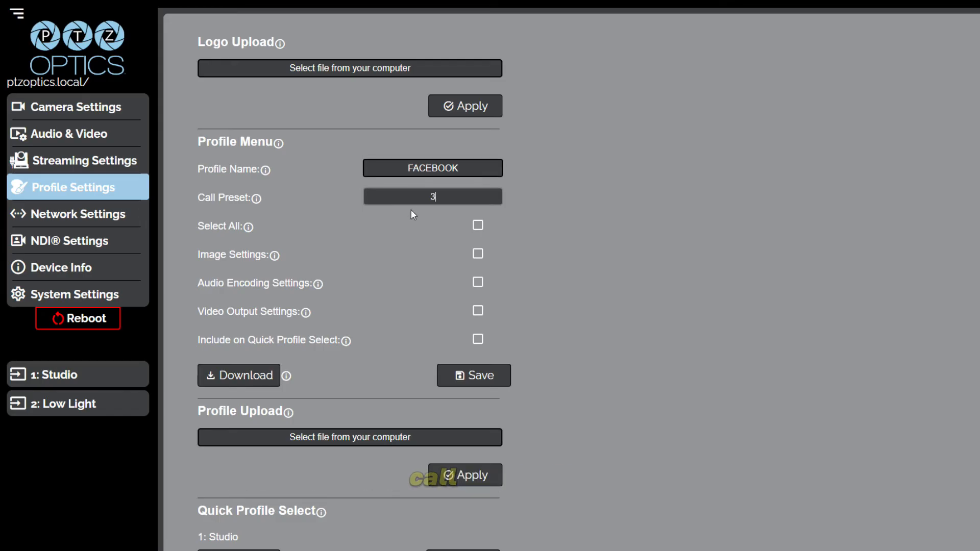
{"action": "left_click", "coordinate": [478, 226]}
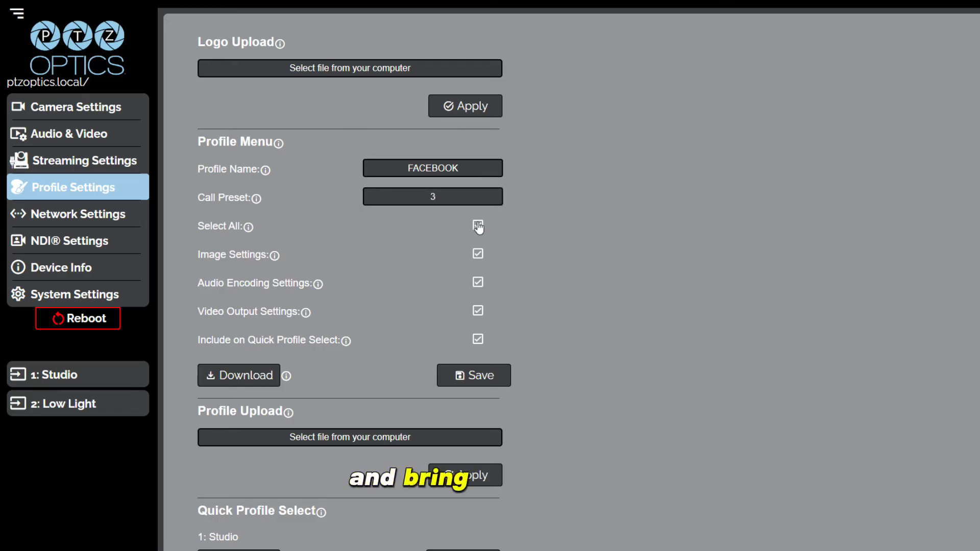
{"action": "left_click", "coordinate": [478, 226]}
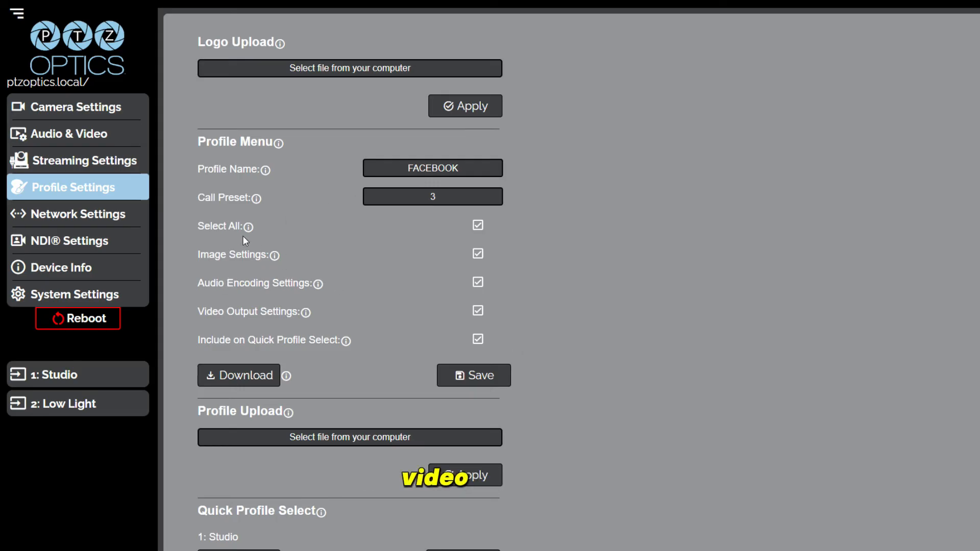
- Save the FACEBOOK profile and dismiss the success message
{"action": "left_click", "coordinate": [474, 375]}
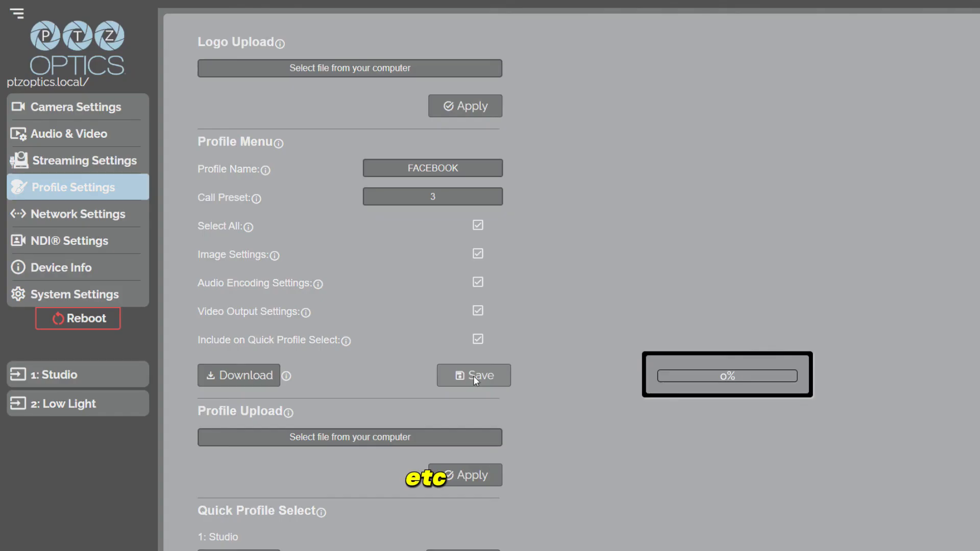
{"action": "left_click", "coordinate": [474, 376]}
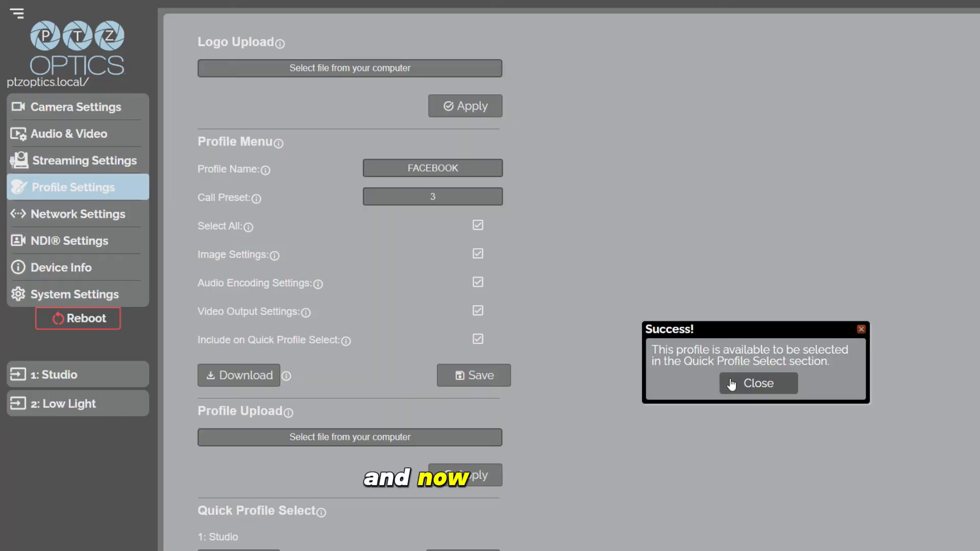
{"action": "left_click", "coordinate": [758, 383]}
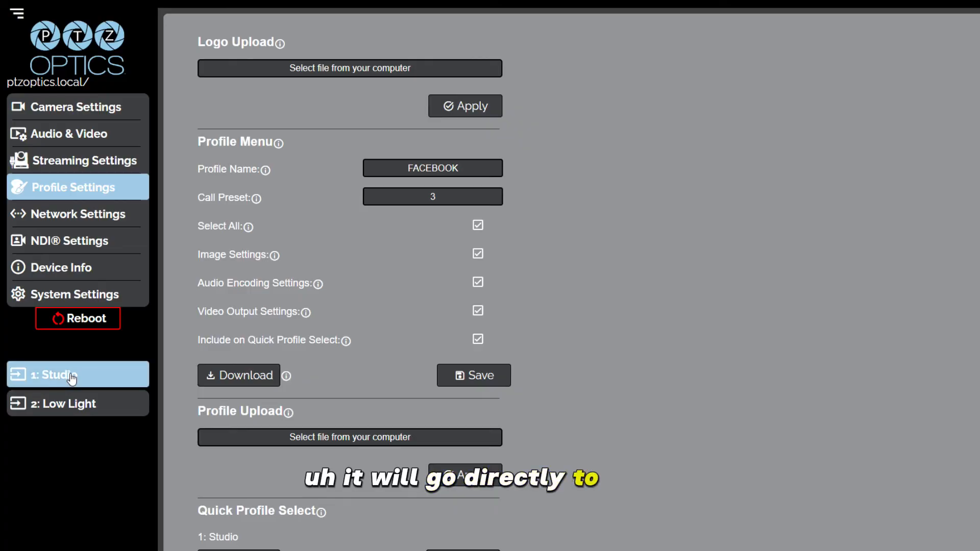
- Apply the '1: Studio' quick profile with Continue (no reboot) and review the Quick Profile Select list
{"action": "left_click", "coordinate": [70, 374]}
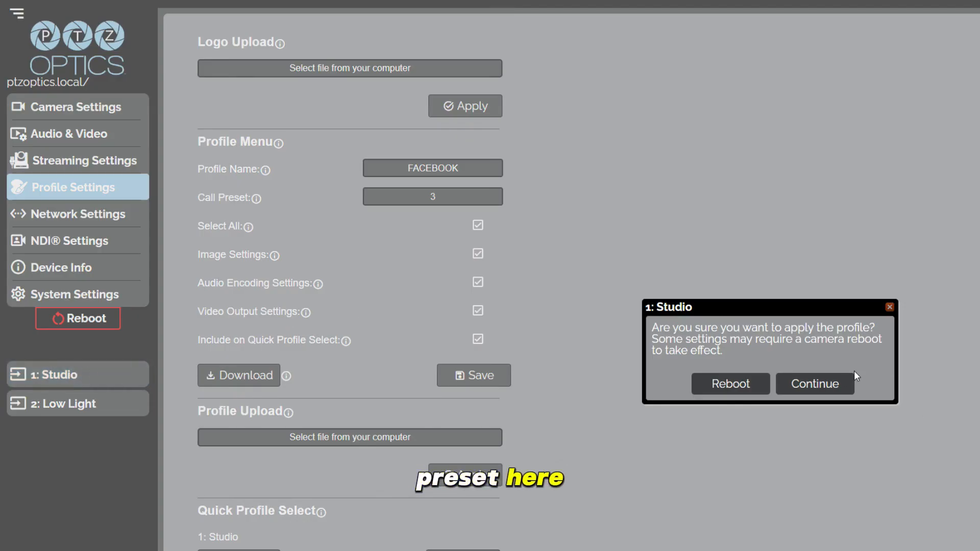
{"action": "left_click", "coordinate": [815, 384]}
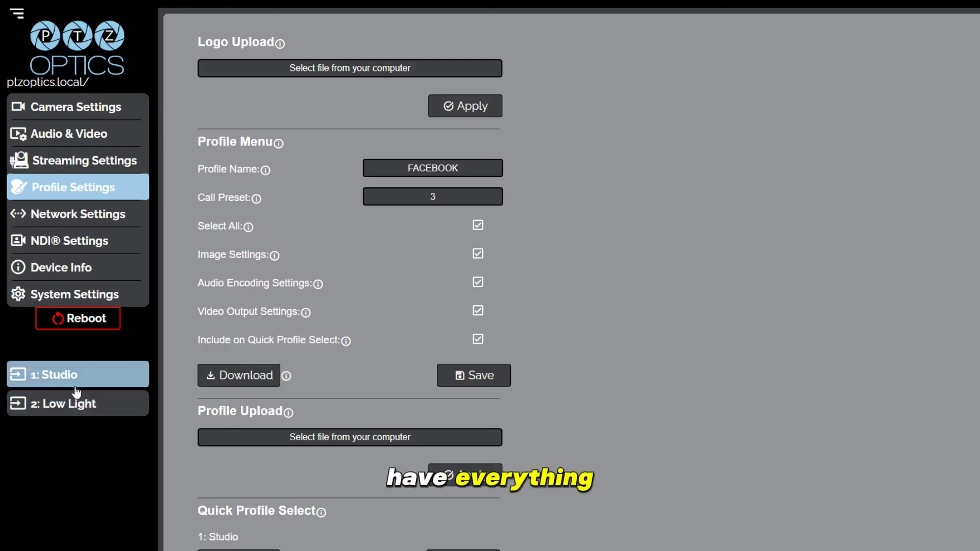
{"action": "scroll", "scroll_direction": "down", "scroll_amount": 3}
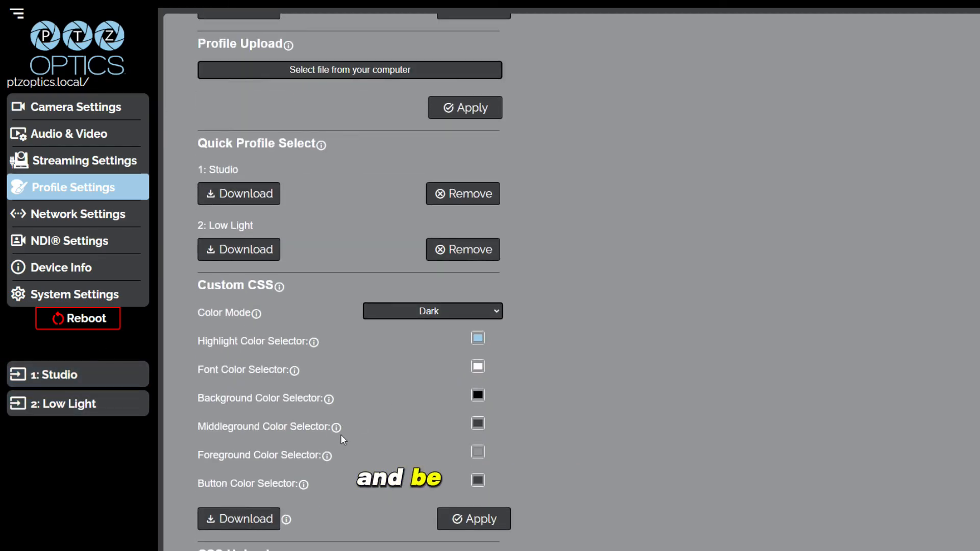
{"action": "scroll", "scroll_direction": "up", "scroll_amount": 3}
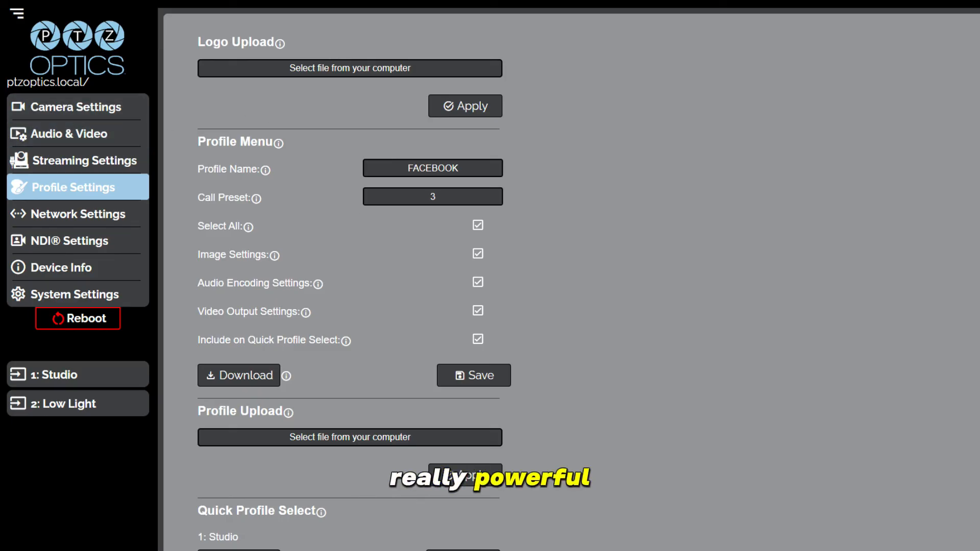